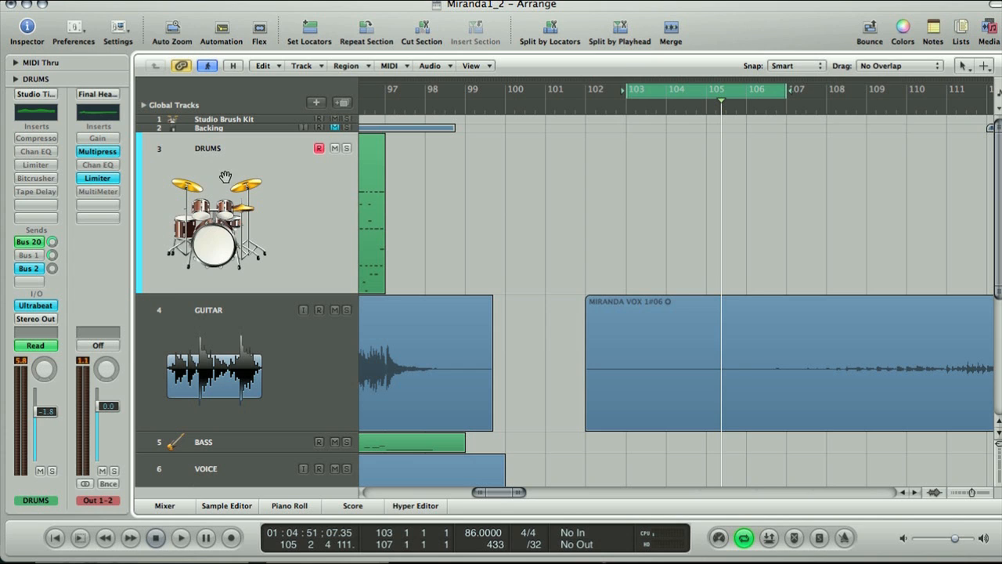
pyautogui.moveTo(212, 172)
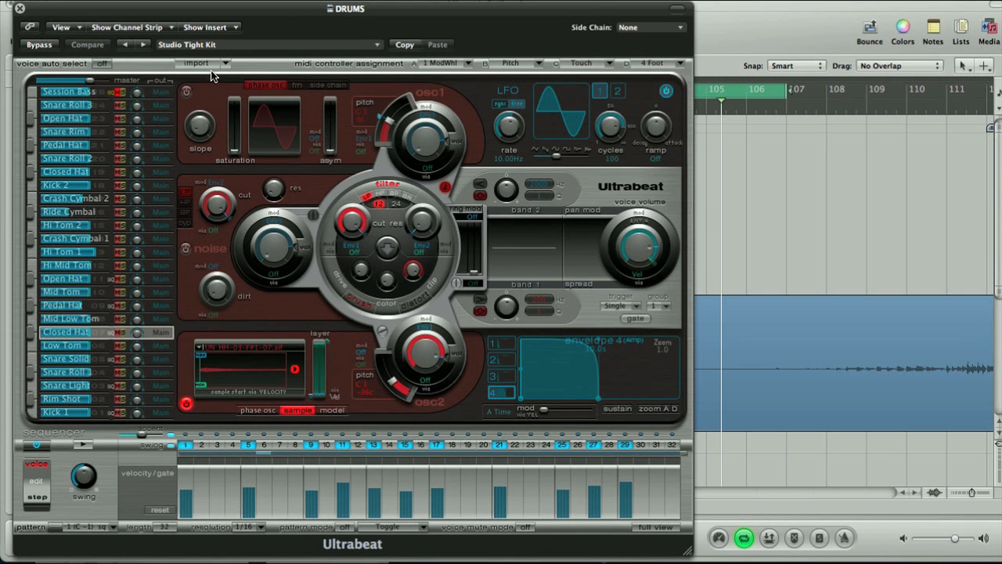
pyautogui.moveTo(222, 64)
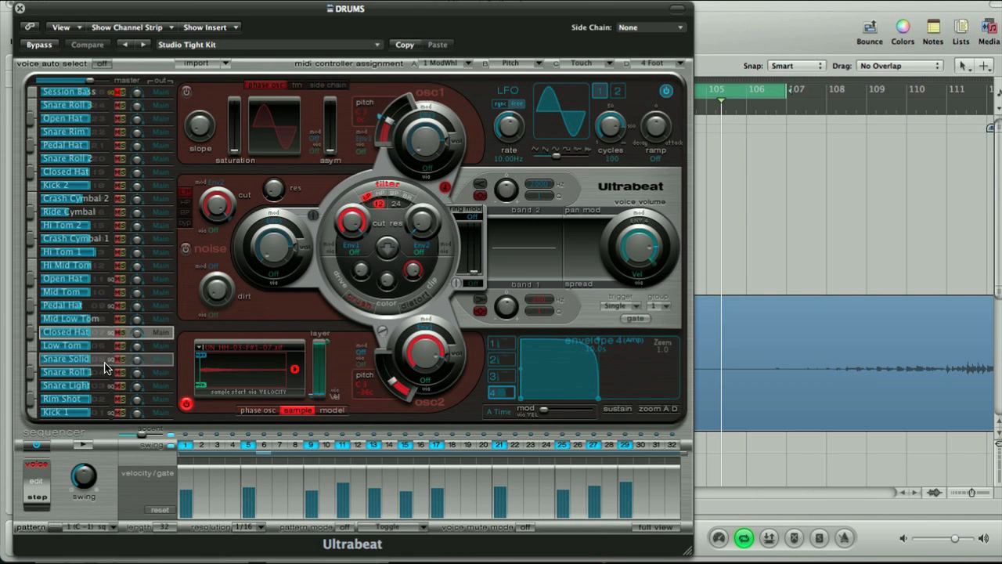
# Audition the Snare Solid and Pedal Hat voices, then load a different 32-step pattern from the Pattern menu
pyautogui.click(70, 238)
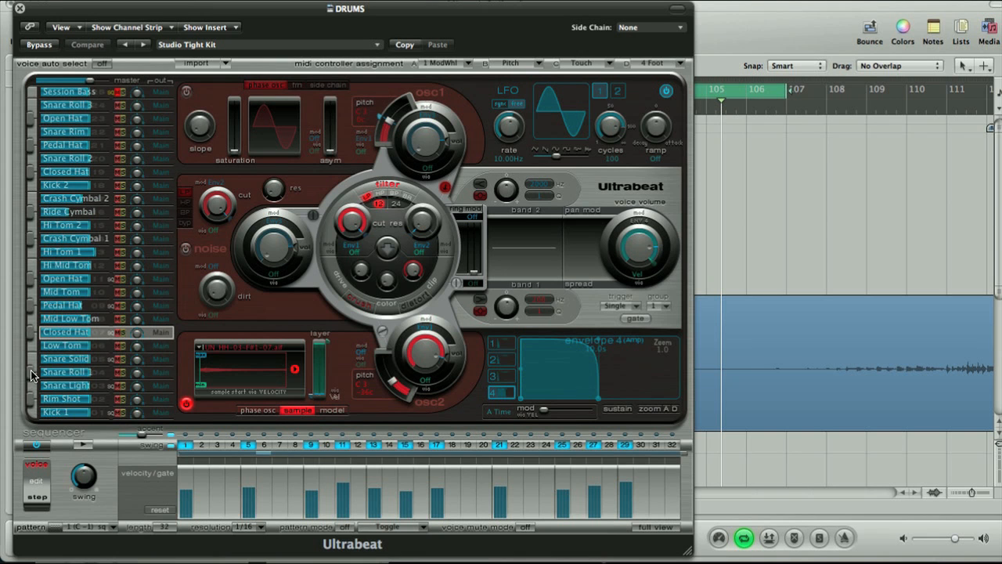
pyautogui.moveTo(166, 269)
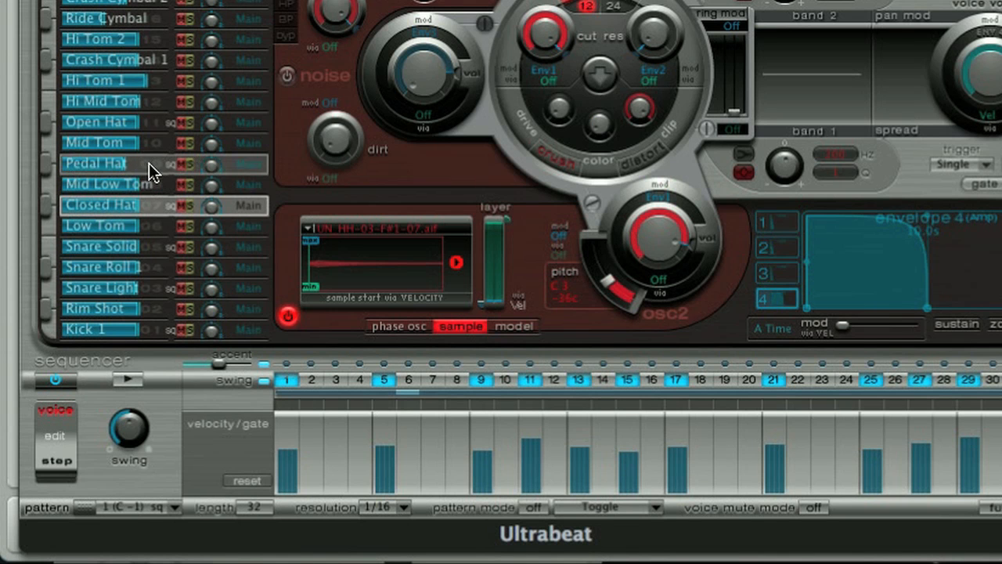
pyautogui.click(98, 122)
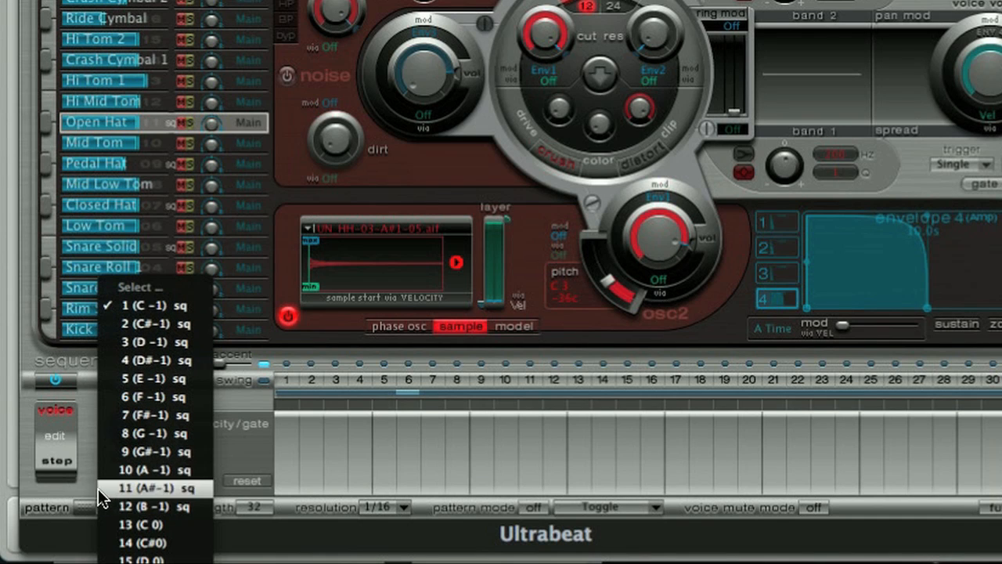
pyautogui.click(141, 304)
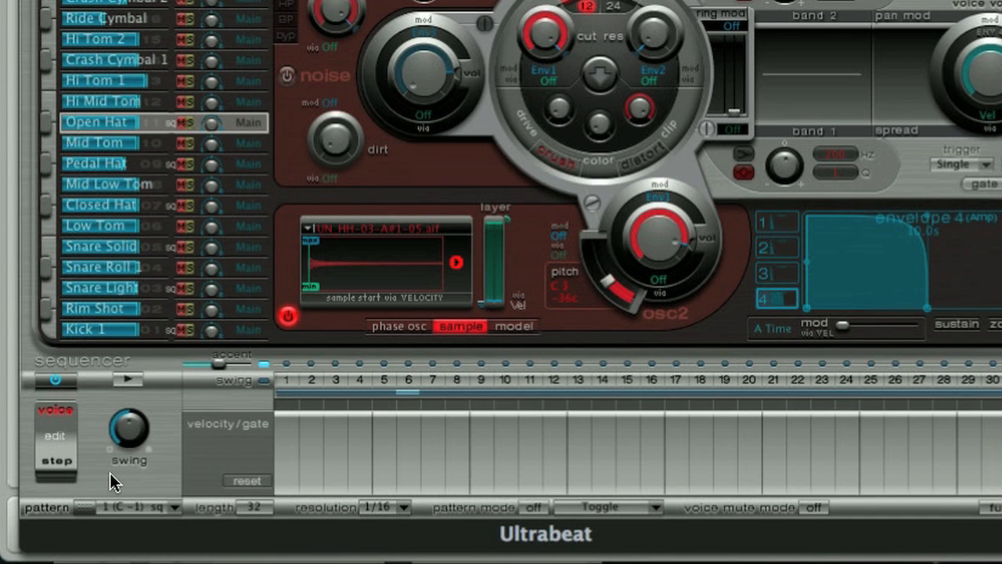
pyautogui.click(126, 379)
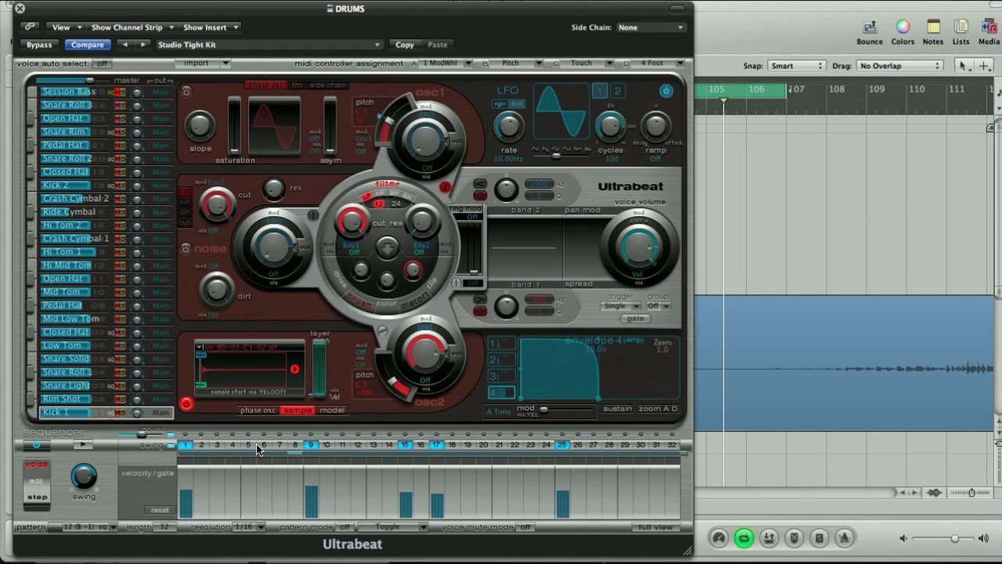
pyautogui.moveTo(118, 421)
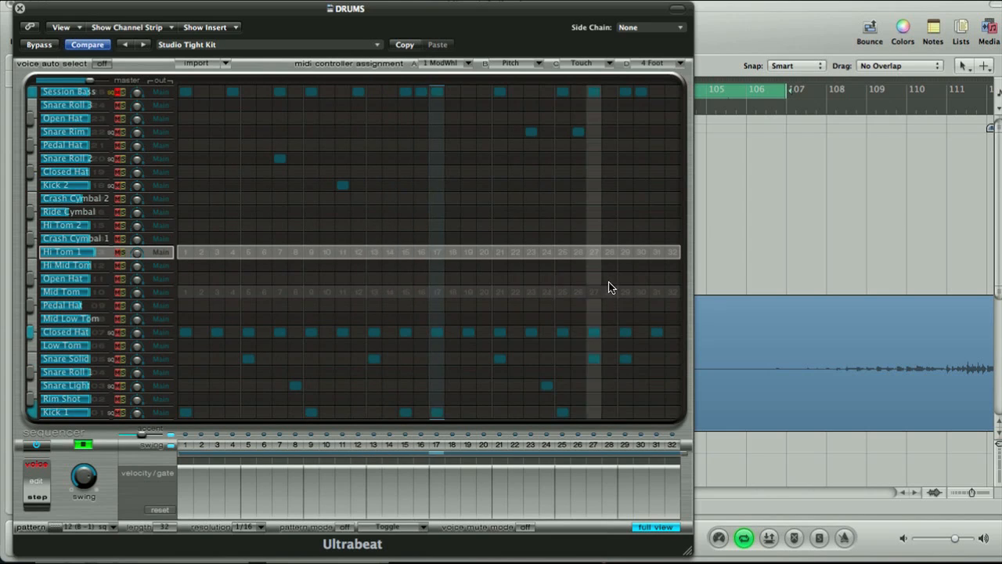
# Enter two new hits on empty steps of the Ultrabeat pattern grid
pyautogui.click(63, 279)
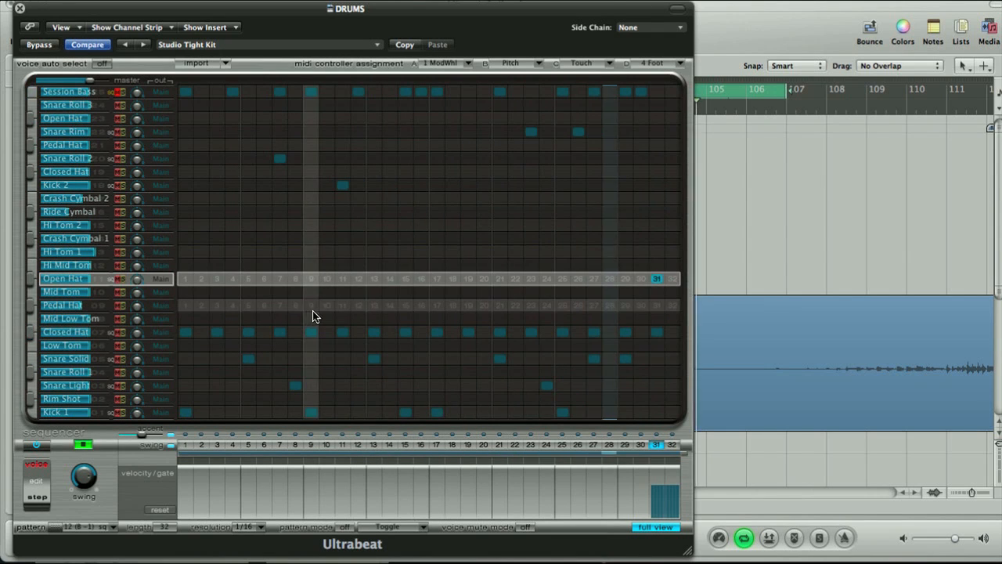
pyautogui.click(62, 303)
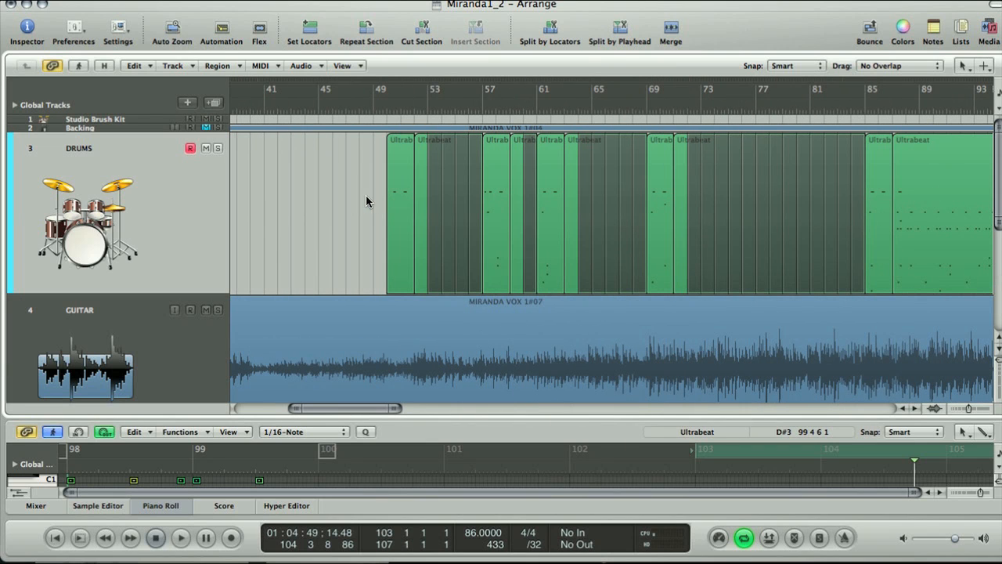
pyautogui.moveTo(439, 156)
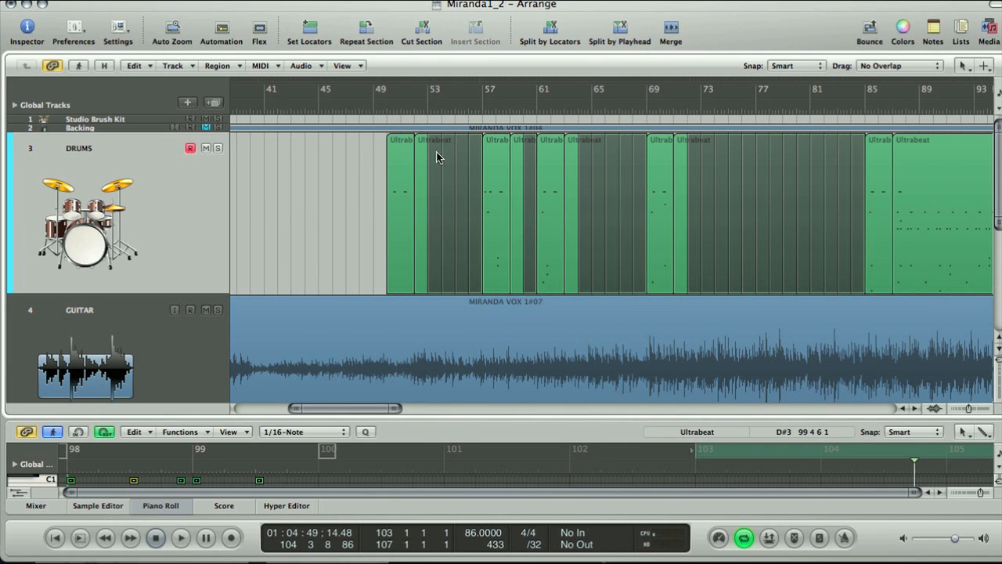
pyautogui.moveTo(501, 144)
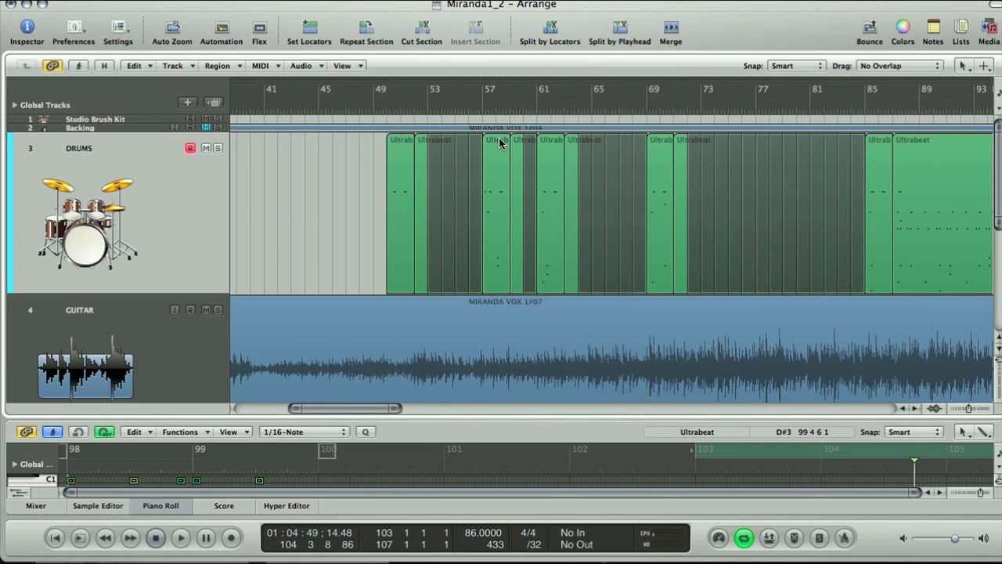
# Select a drum region in the arrangement to reach the Drums channel inserts
pyautogui.click(498, 141)
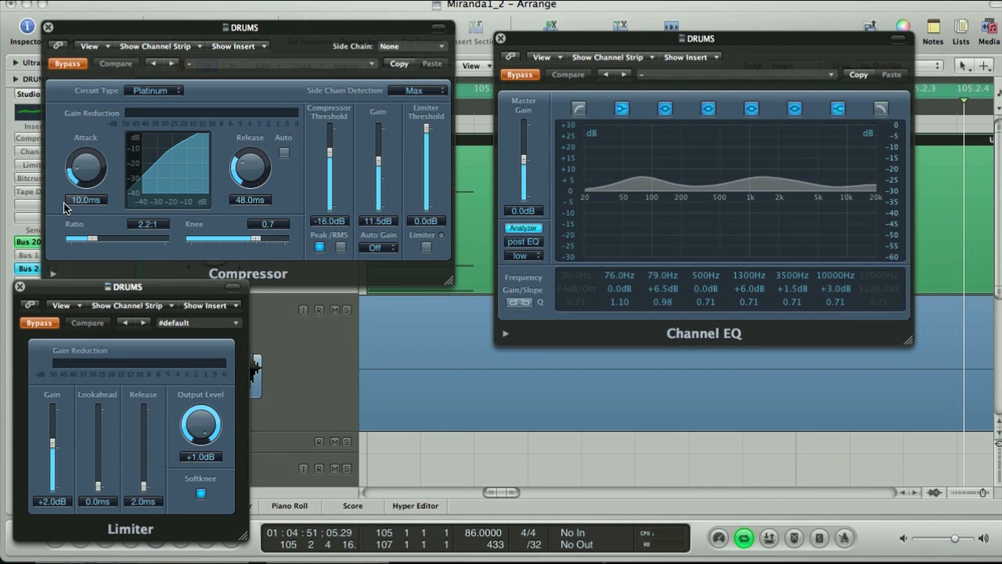
pyautogui.moveTo(304, 349)
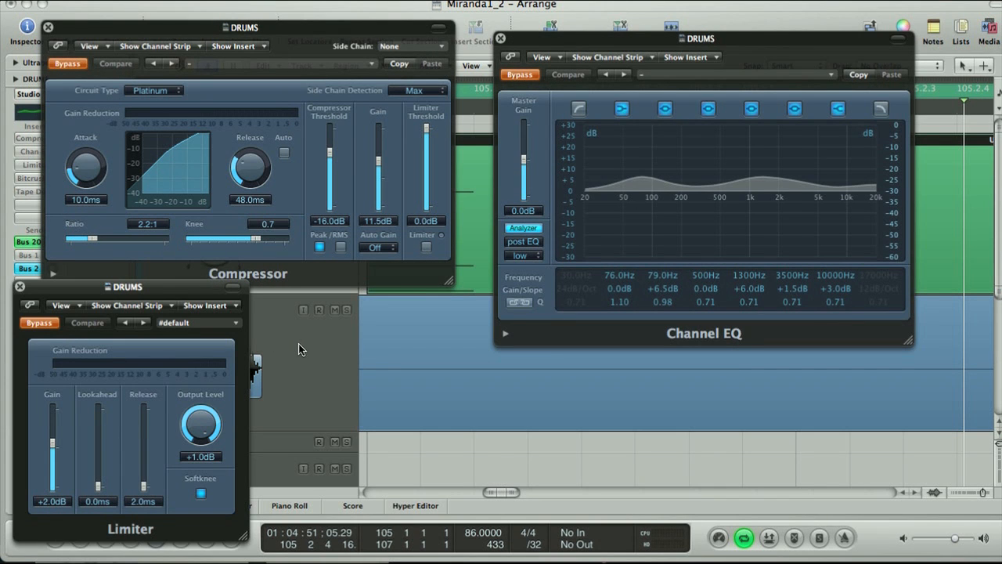
pyautogui.moveTo(254, 88)
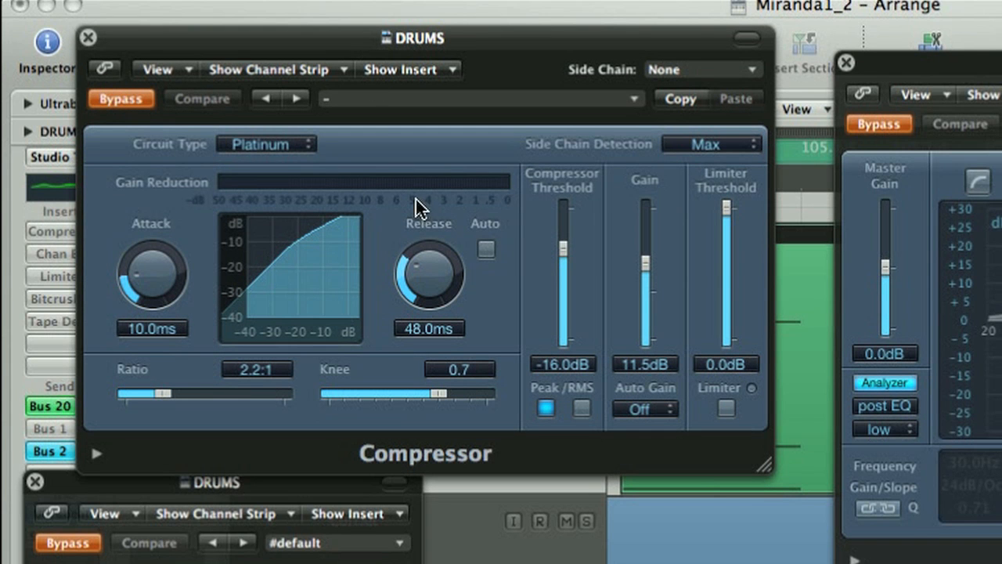
pyautogui.moveTo(548, 431)
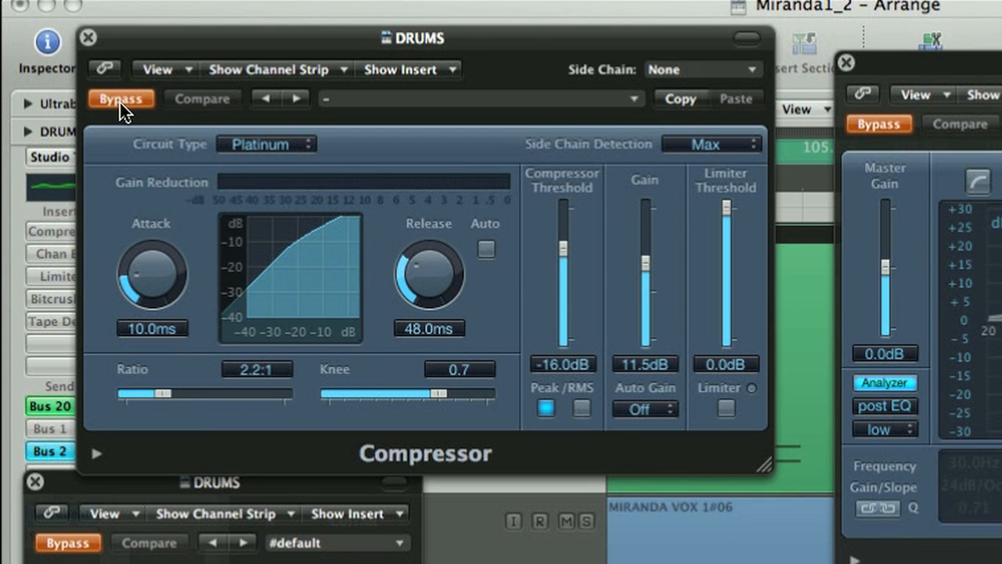
# Bypass the Drums Compressor to hear the kit with and without compression
pyautogui.click(122, 97)
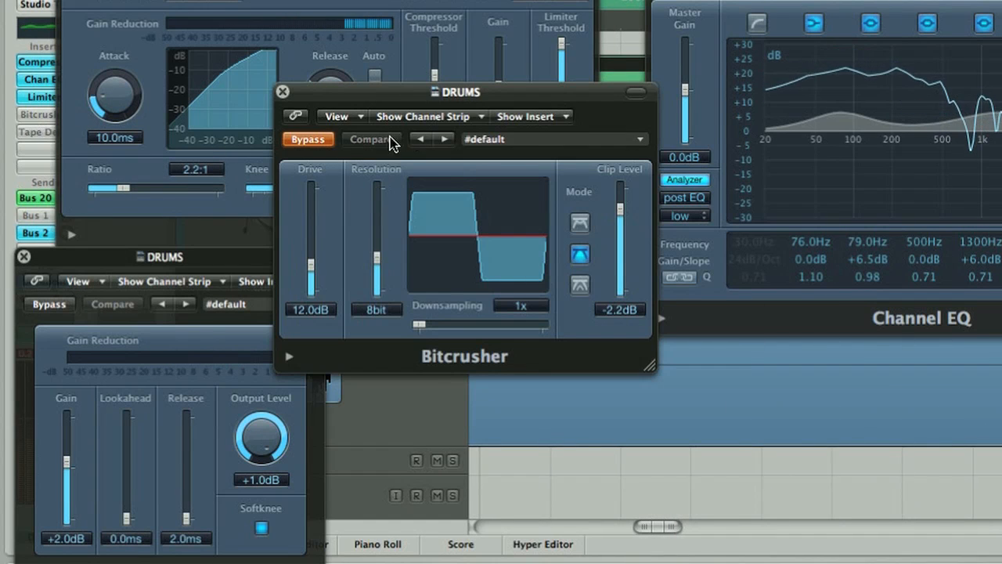
# Move the Bitcrusher window aside and bypass it to compare the drums without it
pyautogui.moveTo(460, 90); pyautogui.dragTo(488, 114)
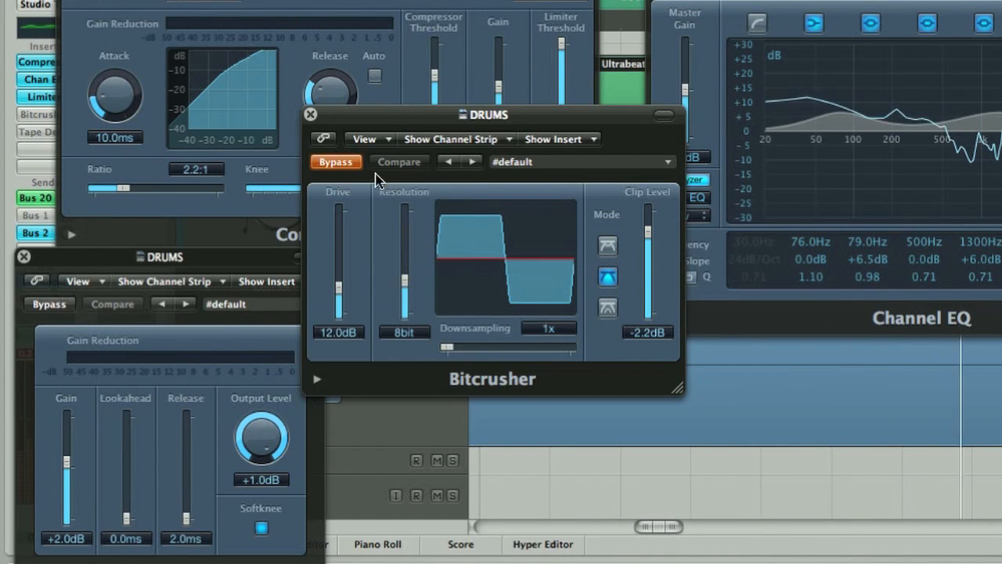
pyautogui.click(335, 161)
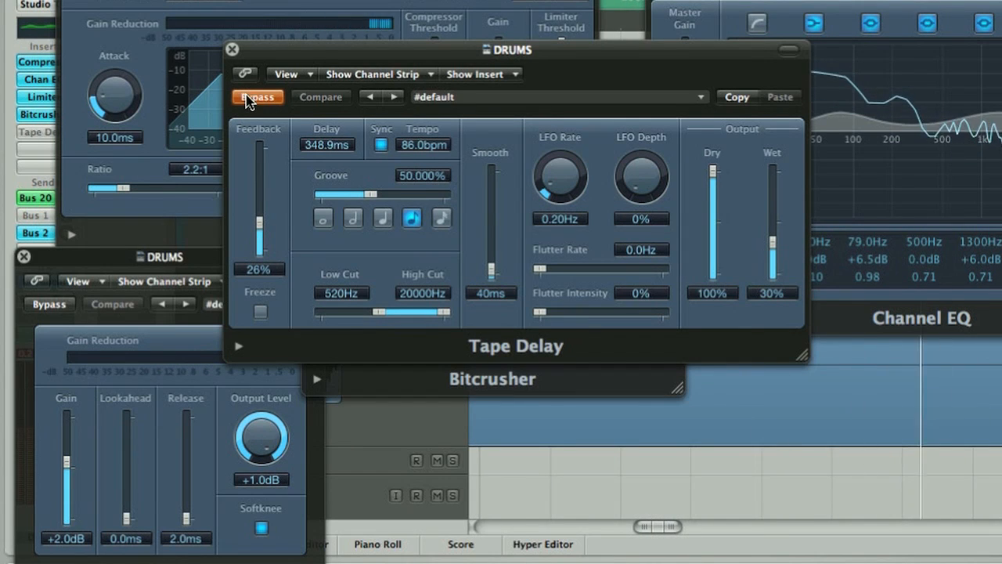
# Bypass the Drums Tape Delay to compare the dry and delayed kit
pyautogui.click(257, 97)
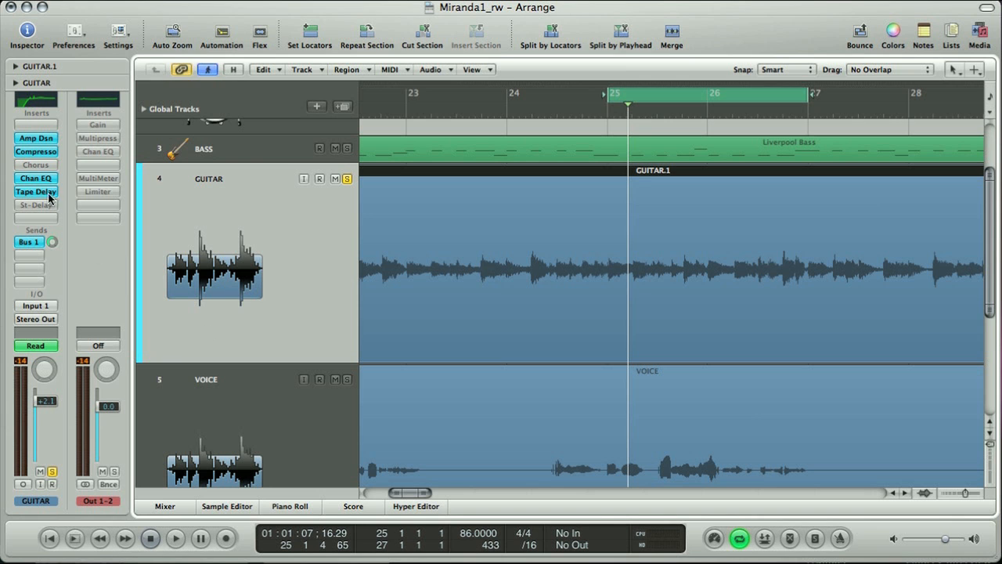
# Bring up the guitar Tape Delay, push Wet to 100% and set a 40 ms delay time
pyautogui.doubleClick(34, 191)
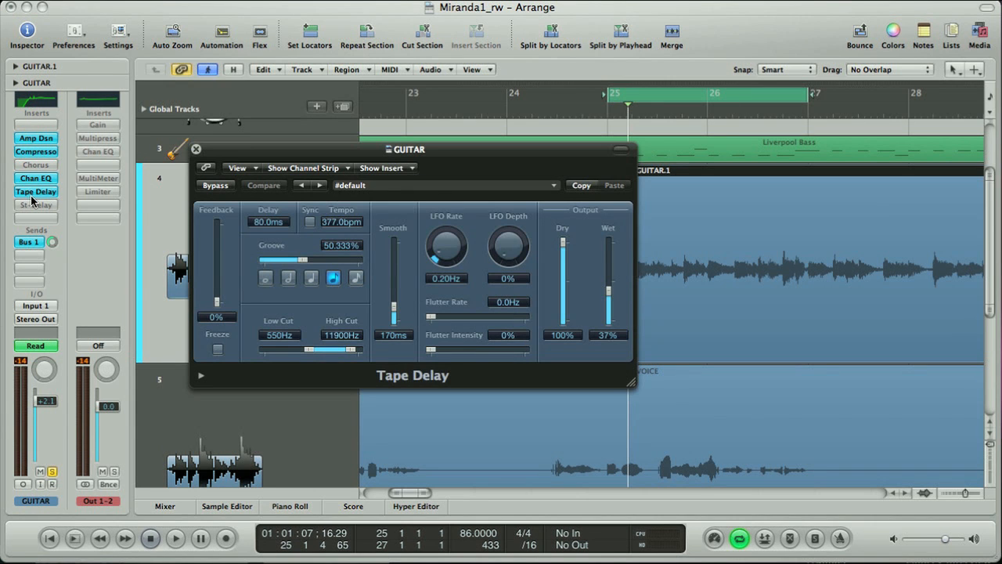
pyautogui.moveTo(407, 150); pyautogui.dragTo(414, 160)
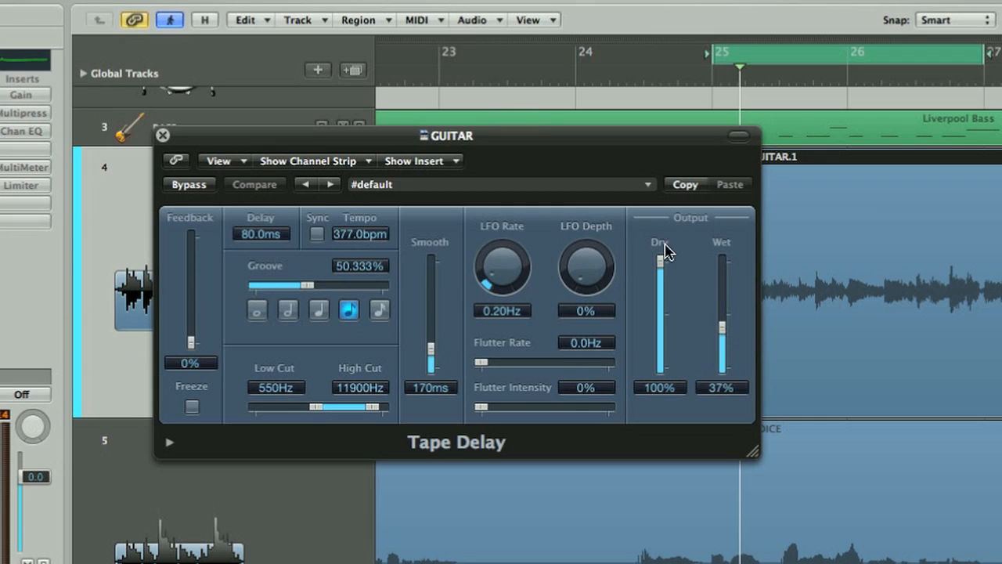
pyautogui.moveTo(720, 321); pyautogui.dragTo(720, 263)
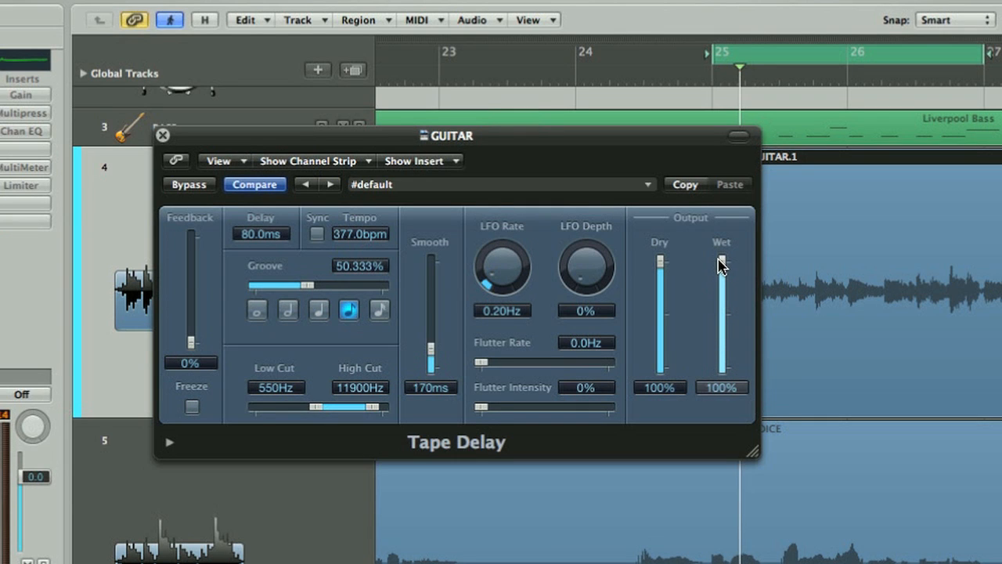
pyautogui.moveTo(595, 305)
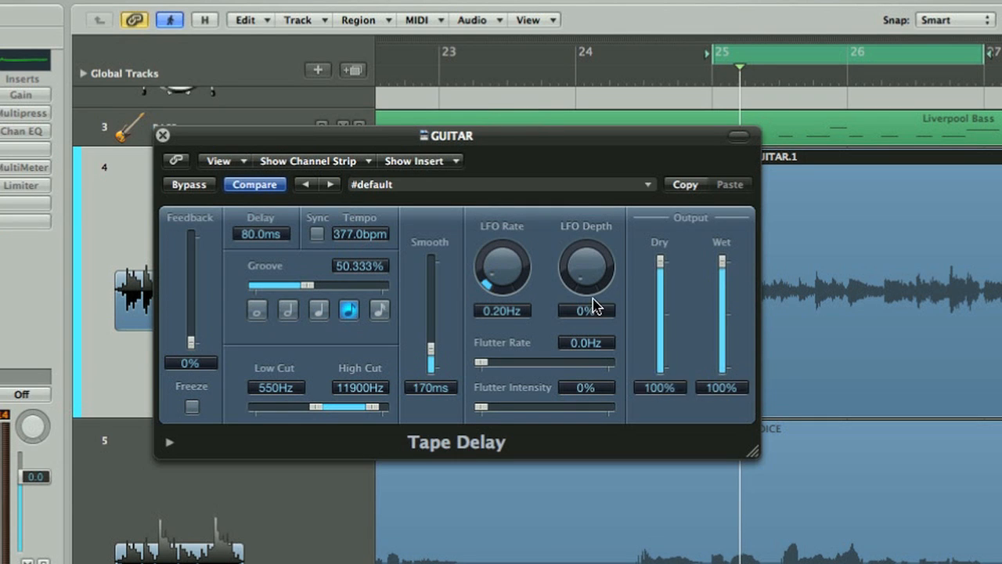
pyautogui.moveTo(248, 251)
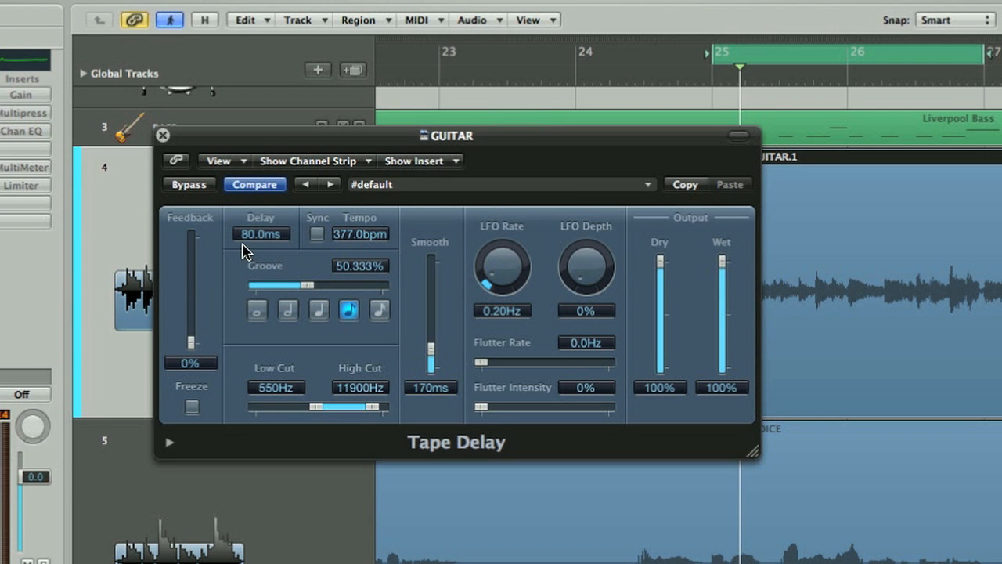
pyautogui.moveTo(254, 251)
pyautogui.write('40')
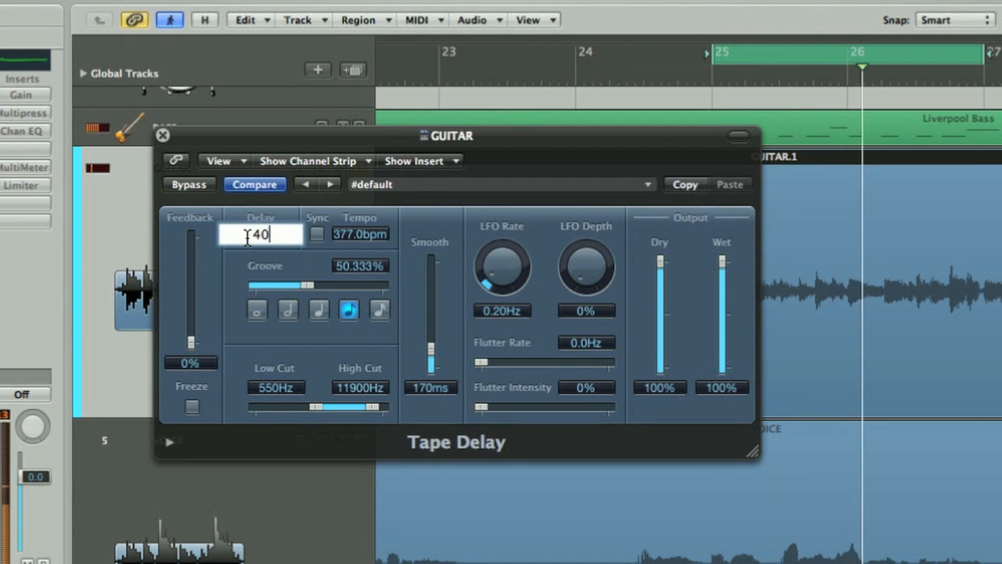
pyautogui.press('Return')
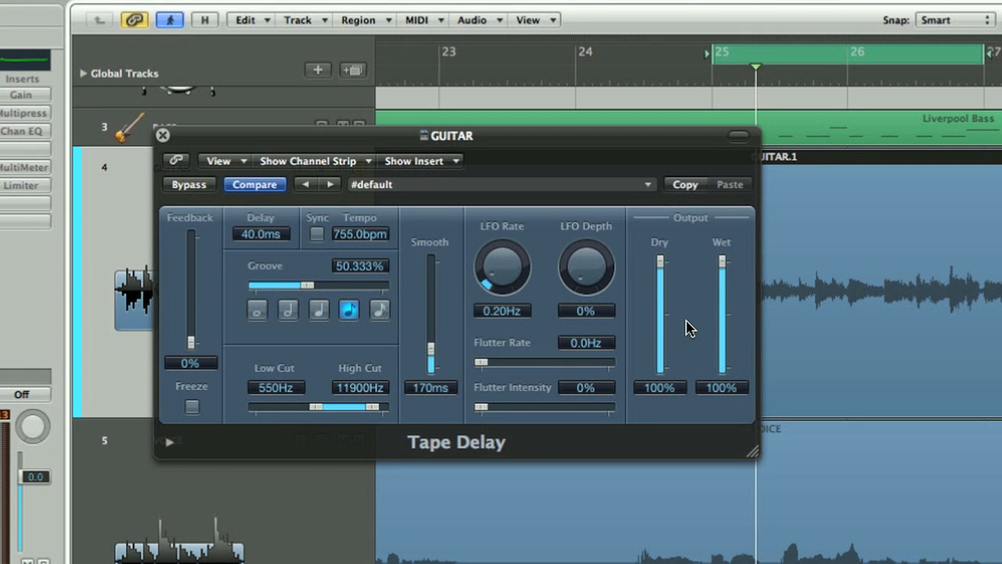
pyautogui.moveTo(699, 296)
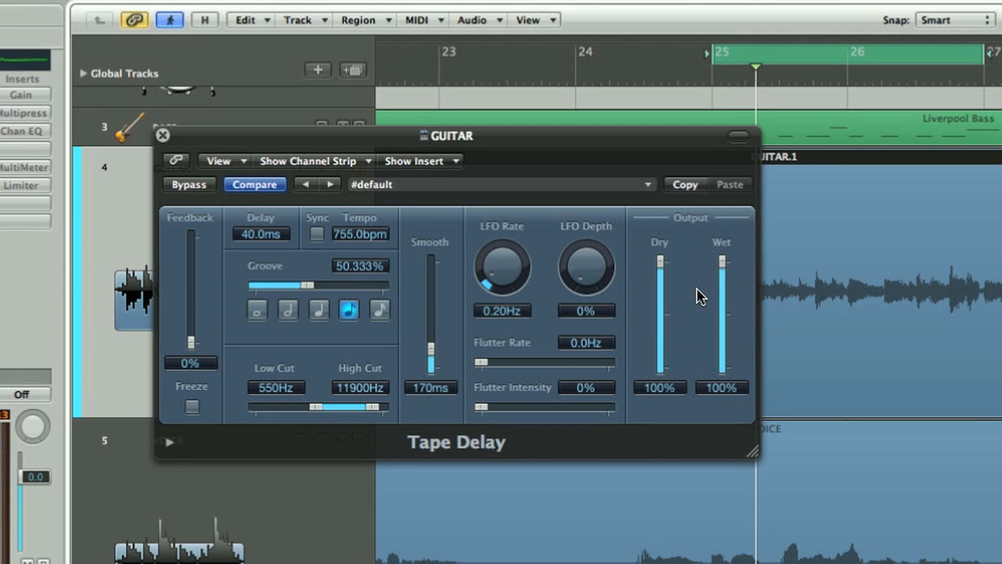
# Pull the Tape Delay's Wet level back down in stages to about 31%
pyautogui.moveTo(720, 274); pyautogui.dragTo(720, 305)
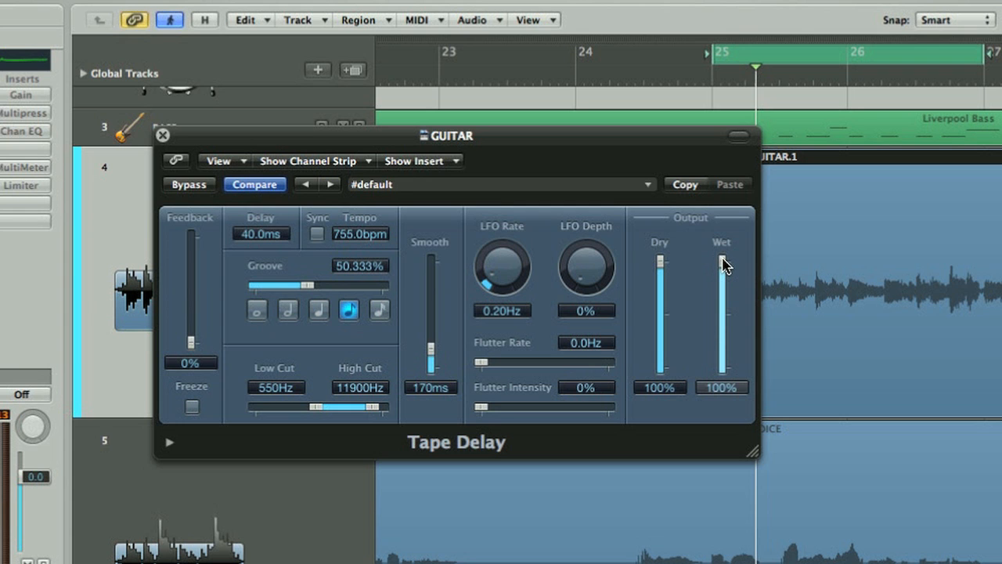
pyautogui.moveTo(720, 263); pyautogui.dragTo(720, 269)
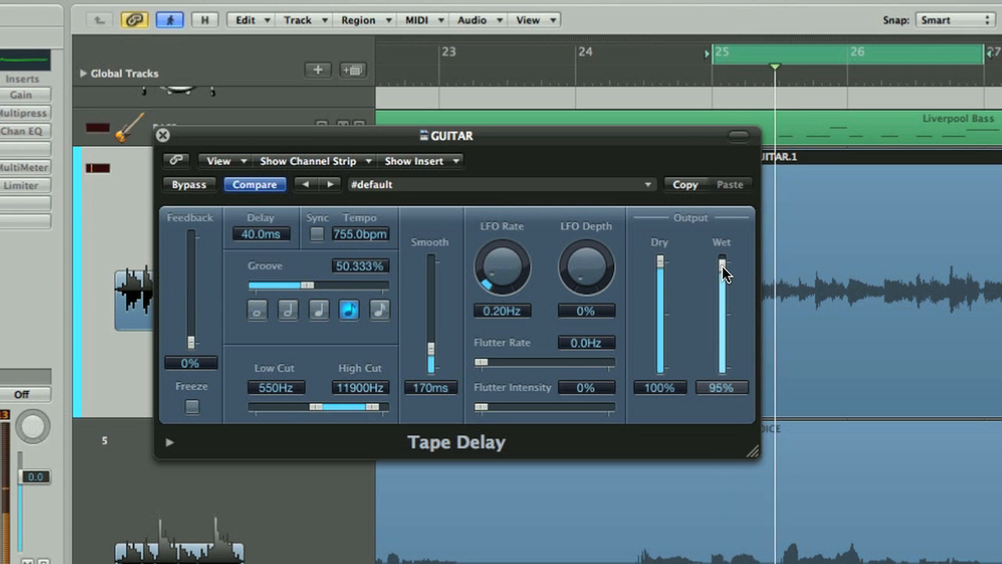
pyautogui.moveTo(720, 266); pyautogui.dragTo(720, 327)
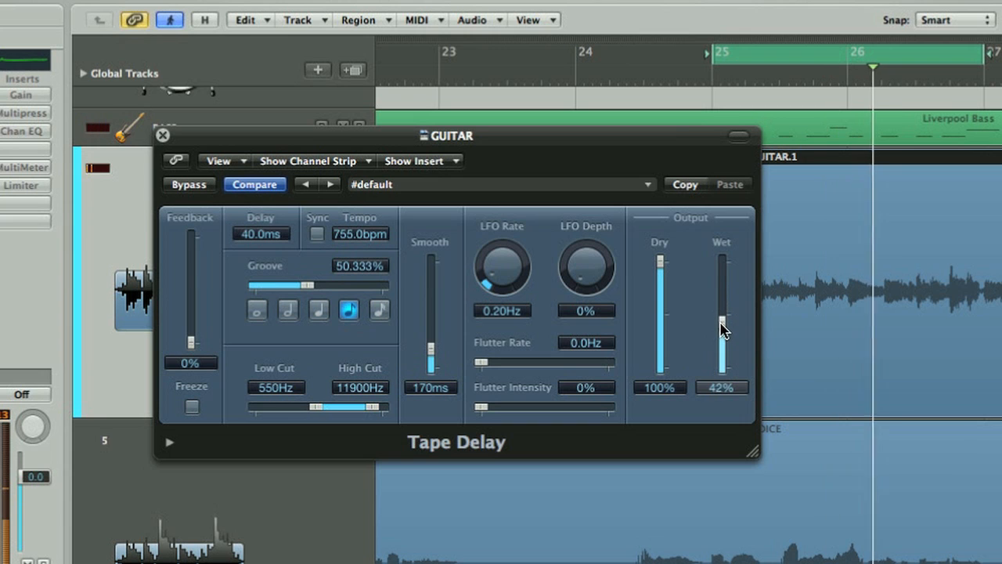
pyautogui.moveTo(720, 329); pyautogui.dragTo(720, 342)
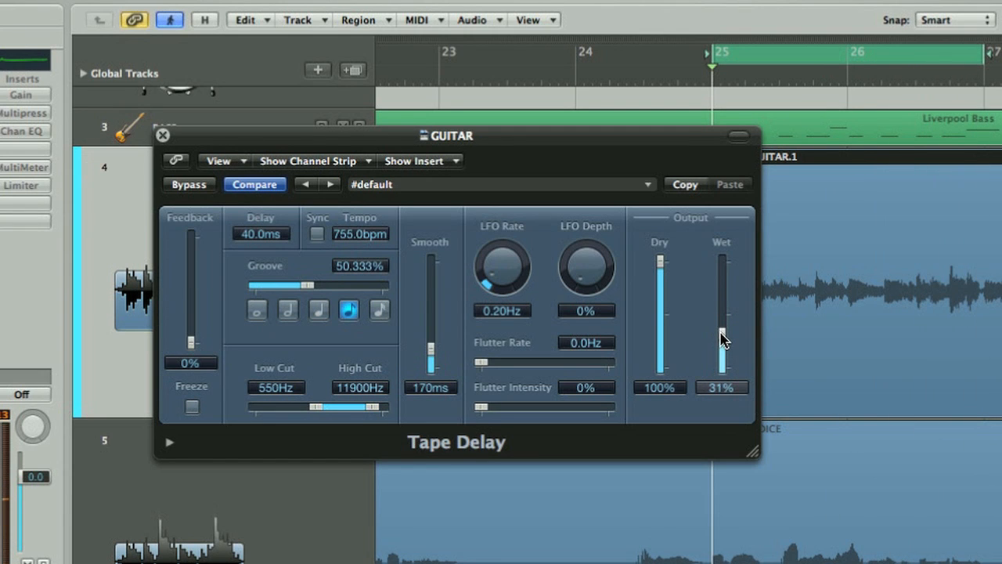
pyautogui.click(163, 134)
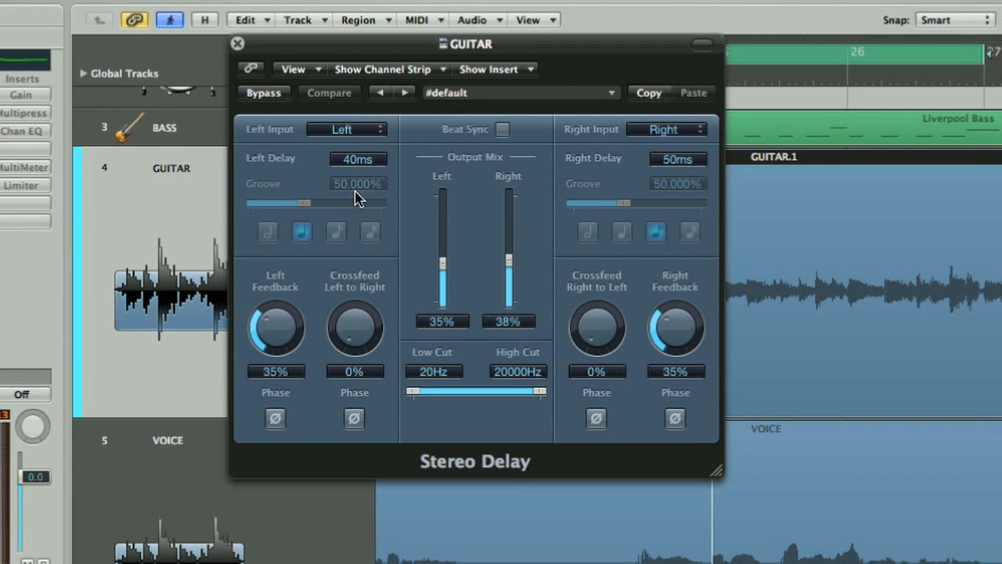
pyautogui.moveTo(681, 175)
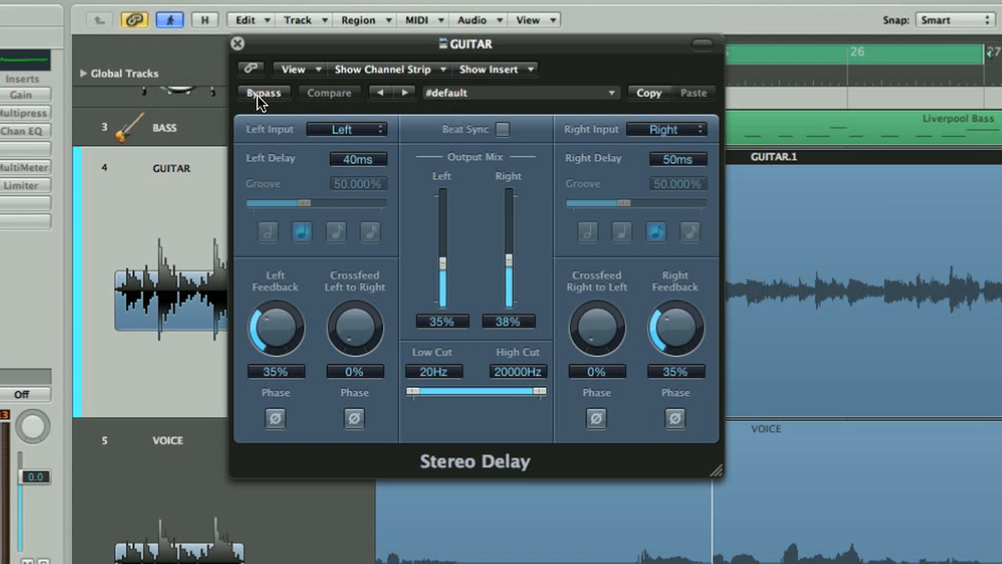
# Bypass the guitar Stereo Delay to compare, then dismiss its window
pyautogui.click(263, 92)
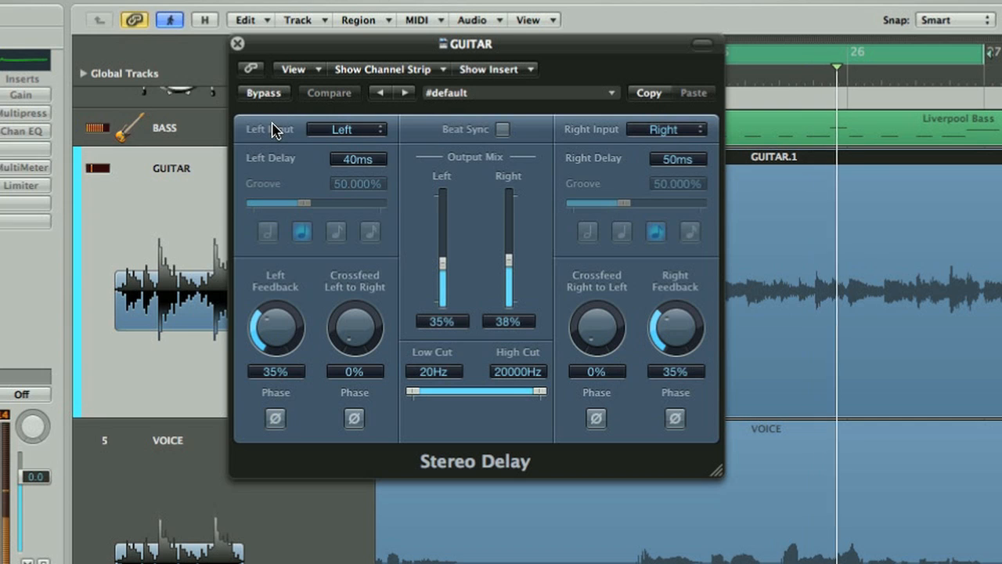
pyautogui.moveTo(294, 141)
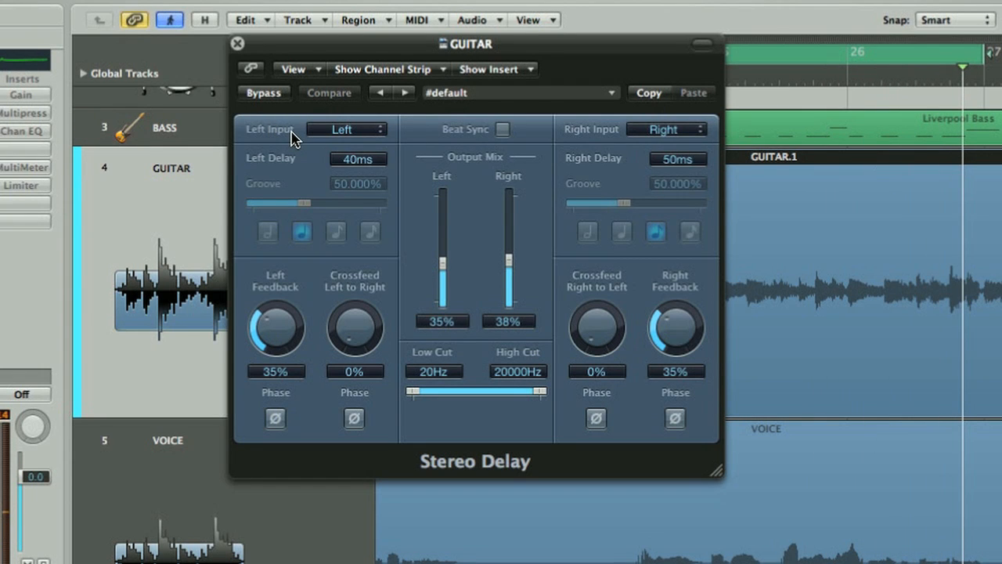
pyautogui.moveTo(307, 155)
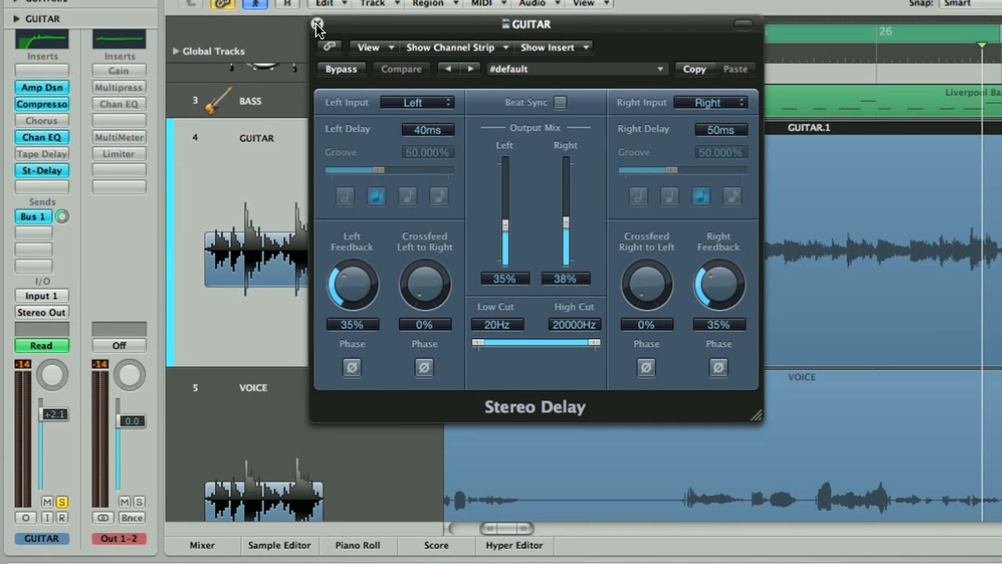
pyautogui.click(317, 25)
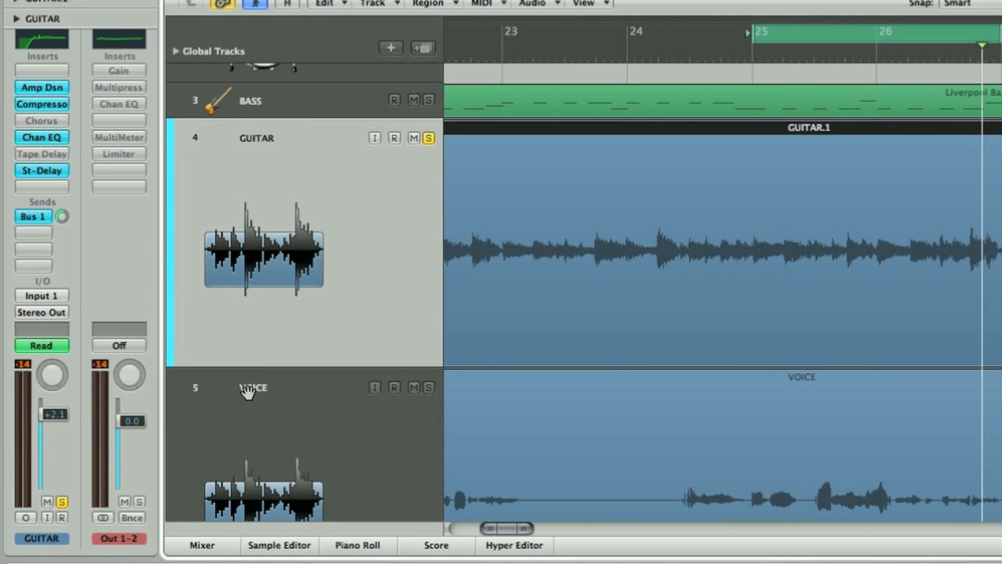
# Select and solo the VOICE track, then bring up the full Mixer window
pyautogui.click(254, 388)
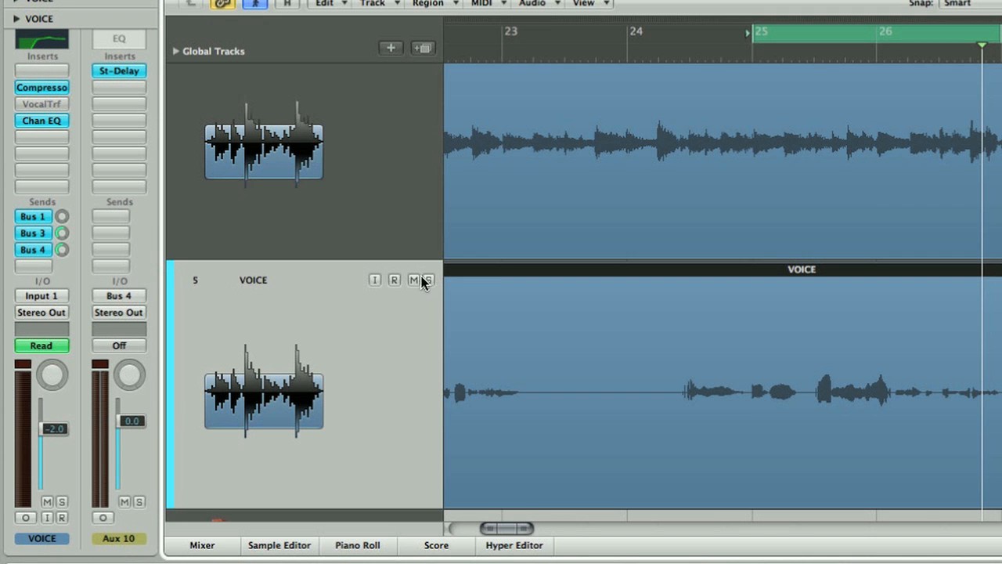
pyautogui.click(429, 279)
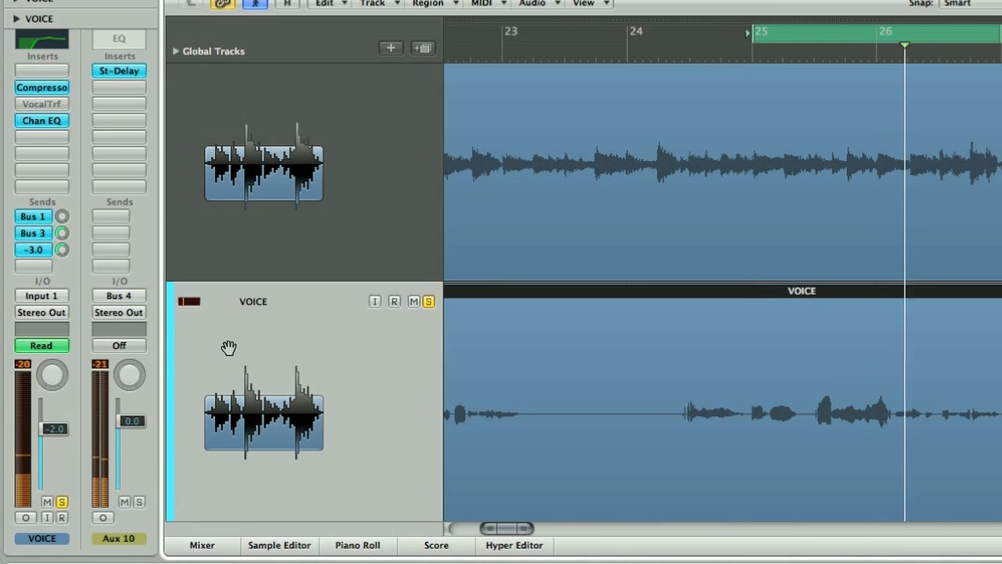
pyautogui.click(32, 249)
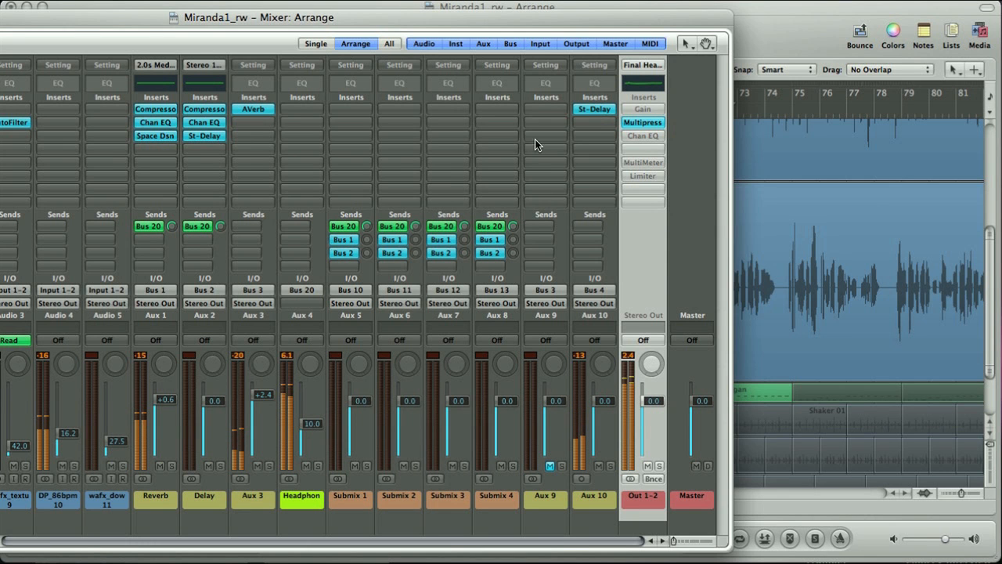
# Insert a stereo Multipressor from the Dynamics menu on the Out 1-2 channel strip
pyautogui.click(642, 122)
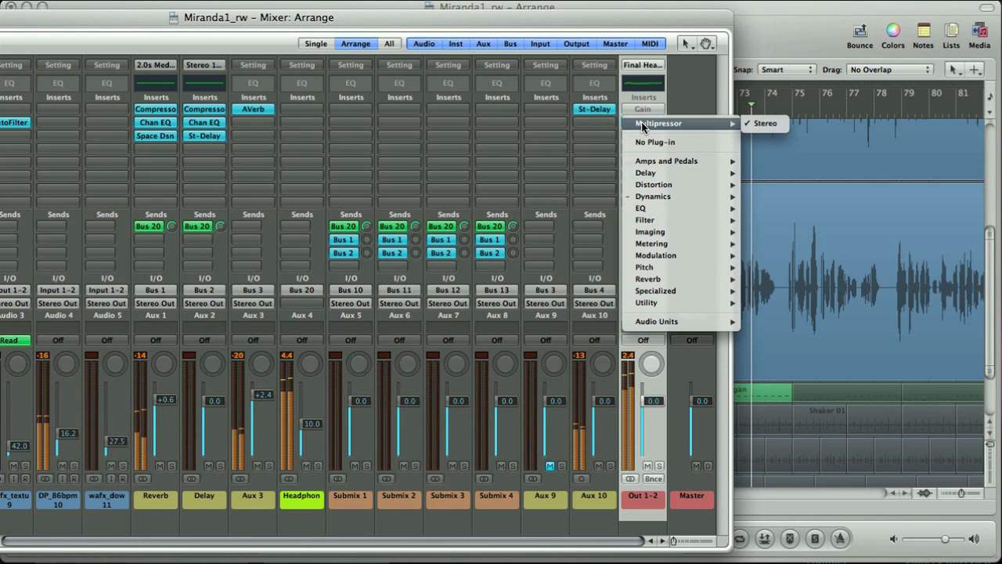
pyautogui.moveTo(653, 196)
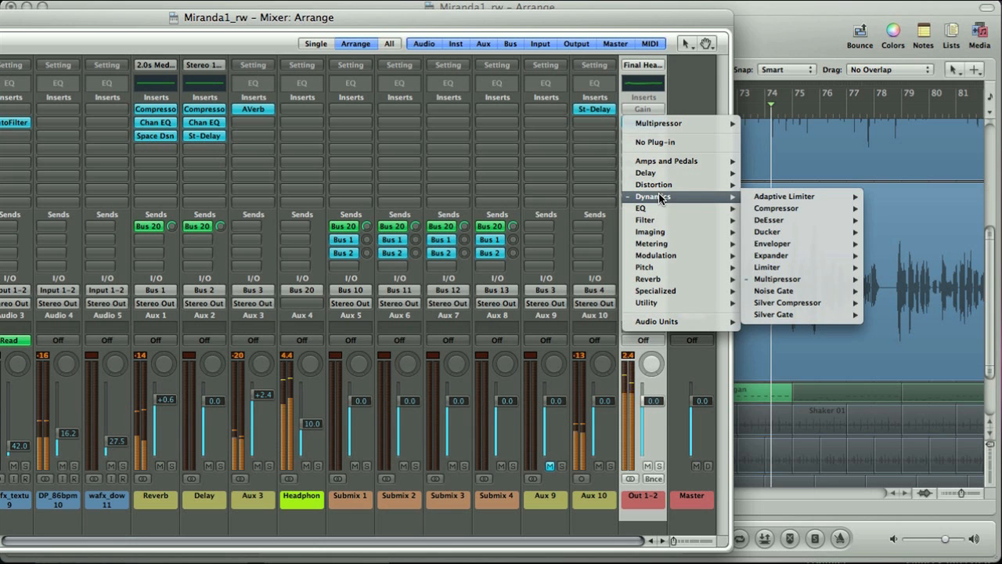
pyautogui.moveTo(777, 279)
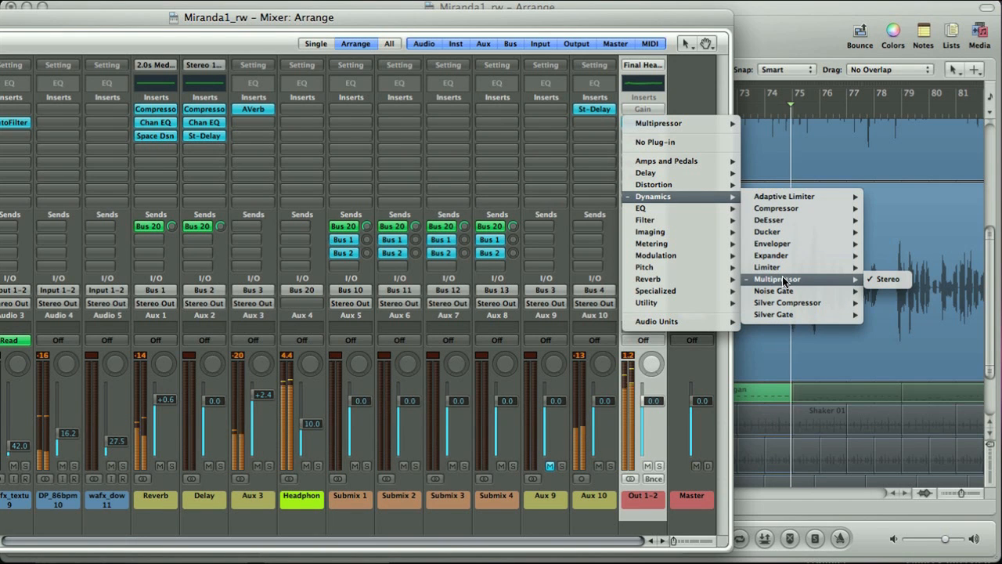
pyautogui.moveTo(587, 160)
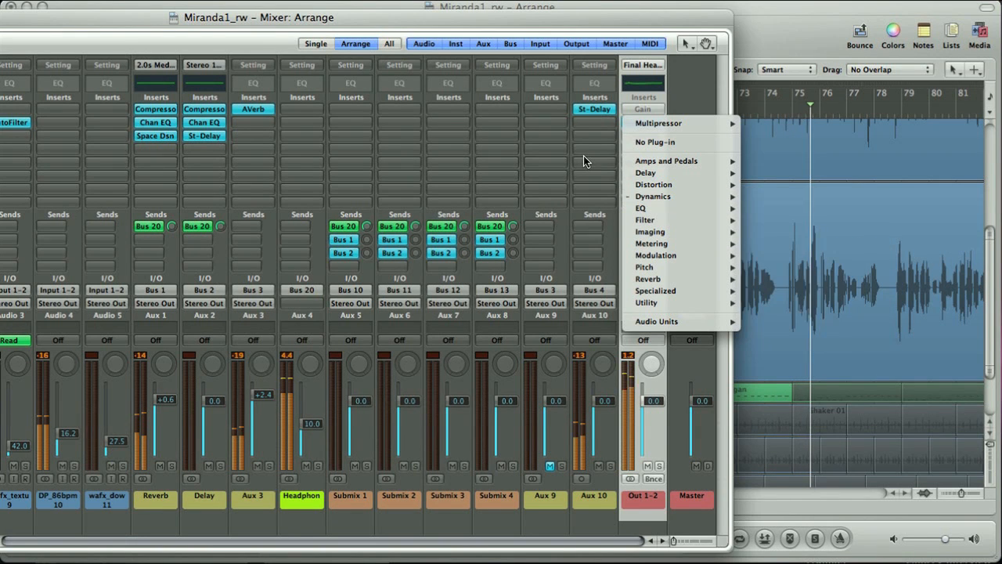
pyautogui.click(658, 122)
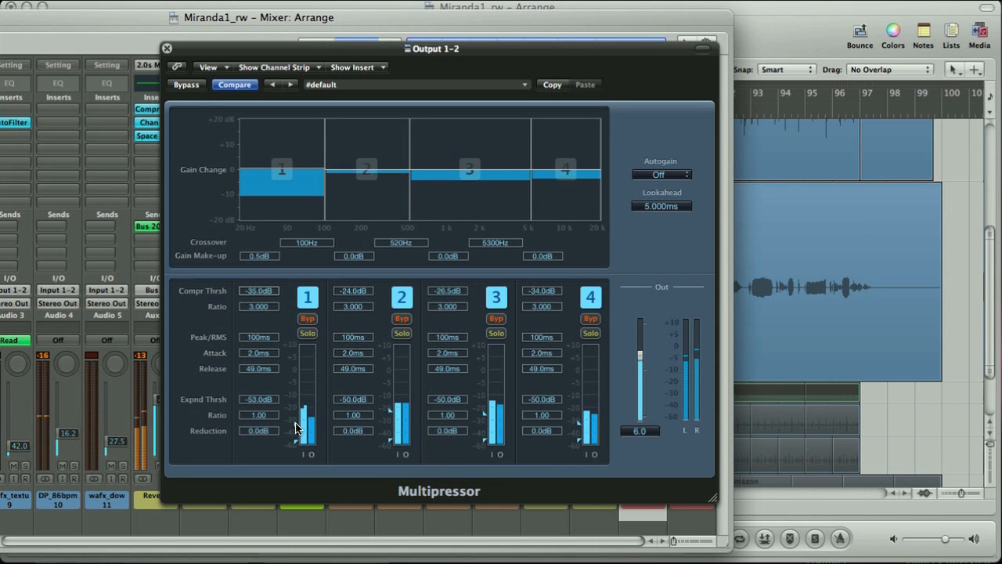
# Raise Multipressor band 1's compression threshold to -26.5 dB and bring up the Out 1-2 Limiter
pyautogui.moveTo(296, 429); pyautogui.dragTo(296, 394)
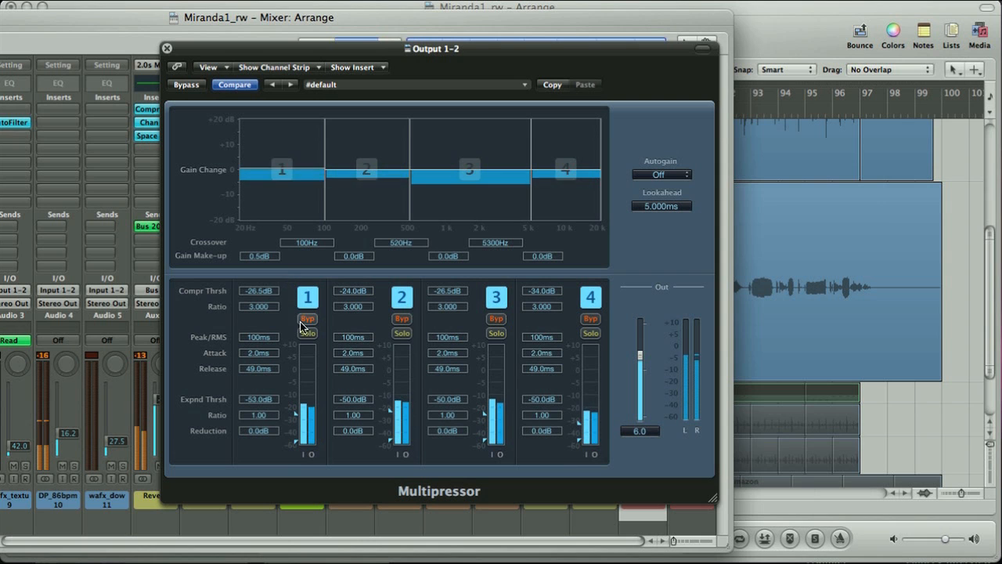
pyautogui.click(307, 332)
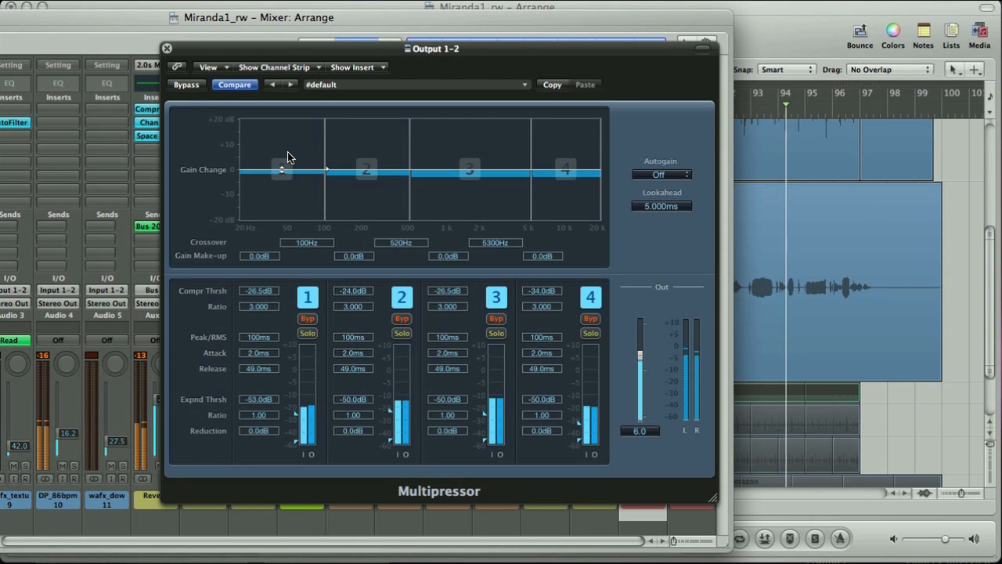
pyautogui.moveTo(282, 169); pyautogui.dragTo(282, 143)
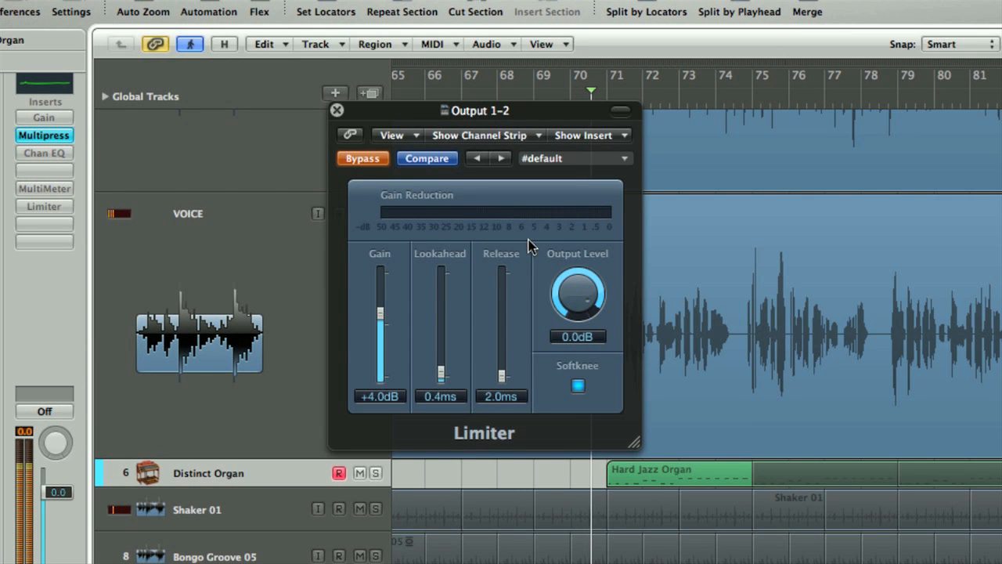
# Audition the Limiter gain during playback, sweeping from about -4 dB up to +11 dB
pyautogui.click(363, 156)
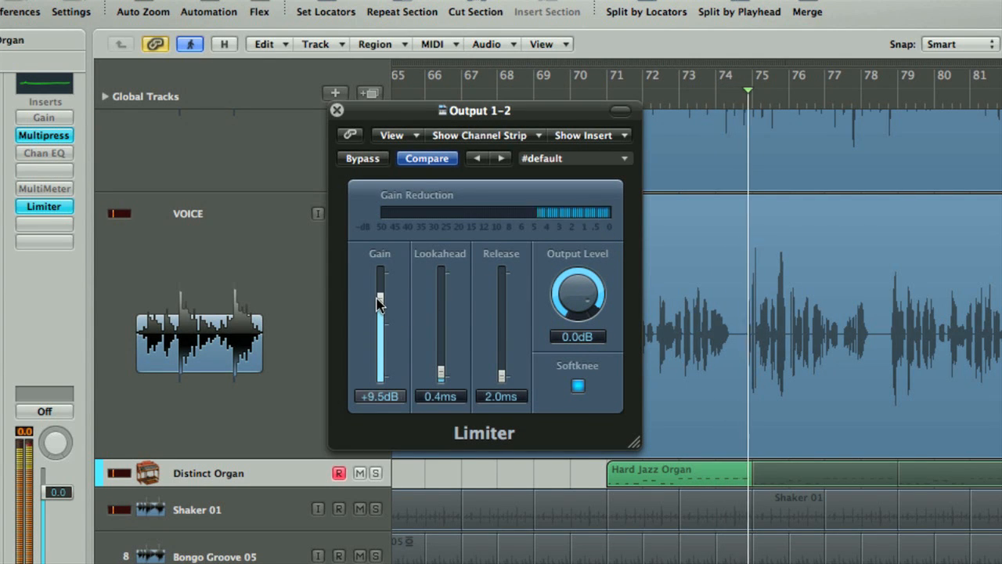
pyautogui.moveTo(379, 306); pyautogui.dragTo(379, 345)
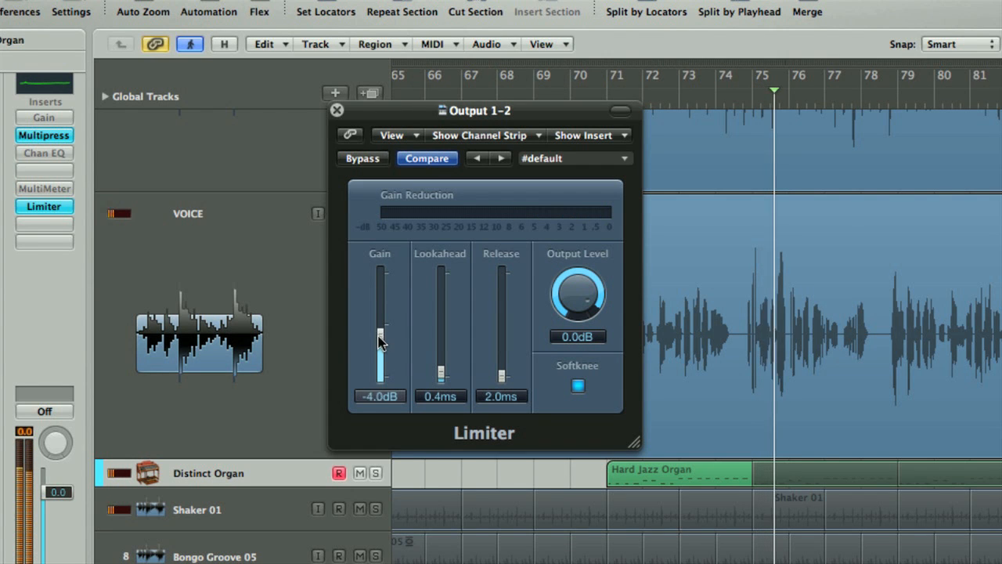
pyautogui.moveTo(379, 341); pyautogui.dragTo(379, 327)
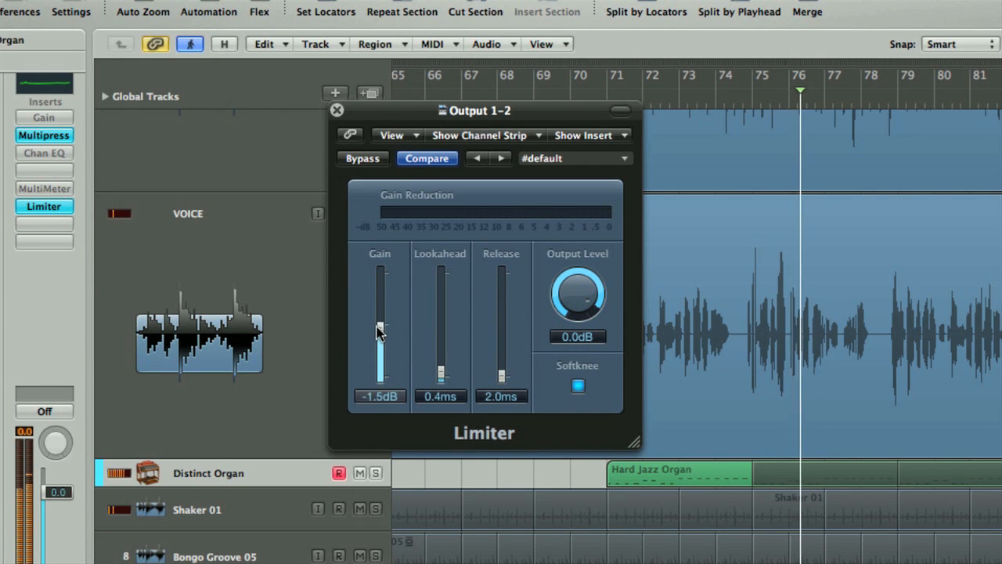
pyautogui.moveTo(379, 329); pyautogui.dragTo(379, 297)
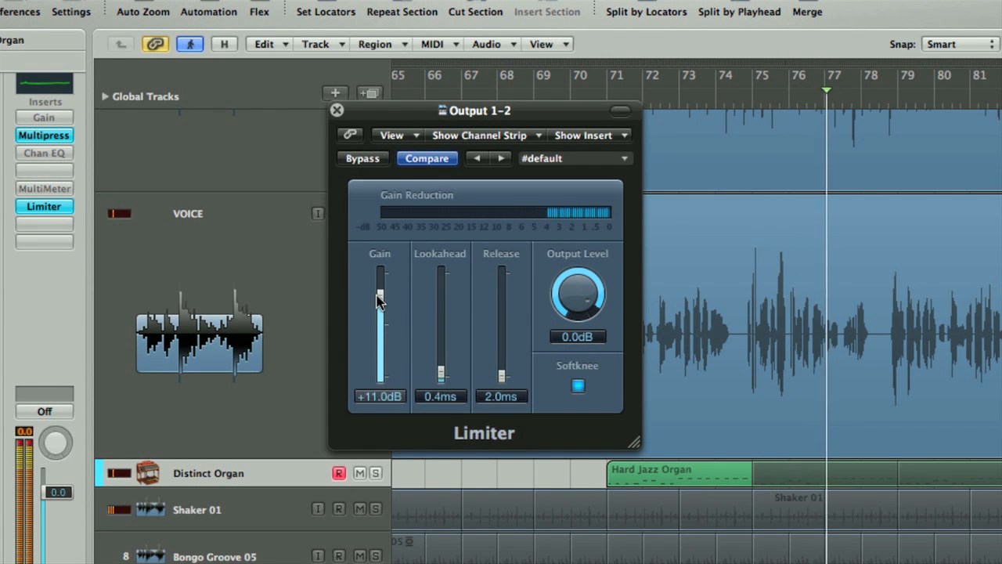
pyautogui.moveTo(379, 300); pyautogui.dragTo(379, 295)
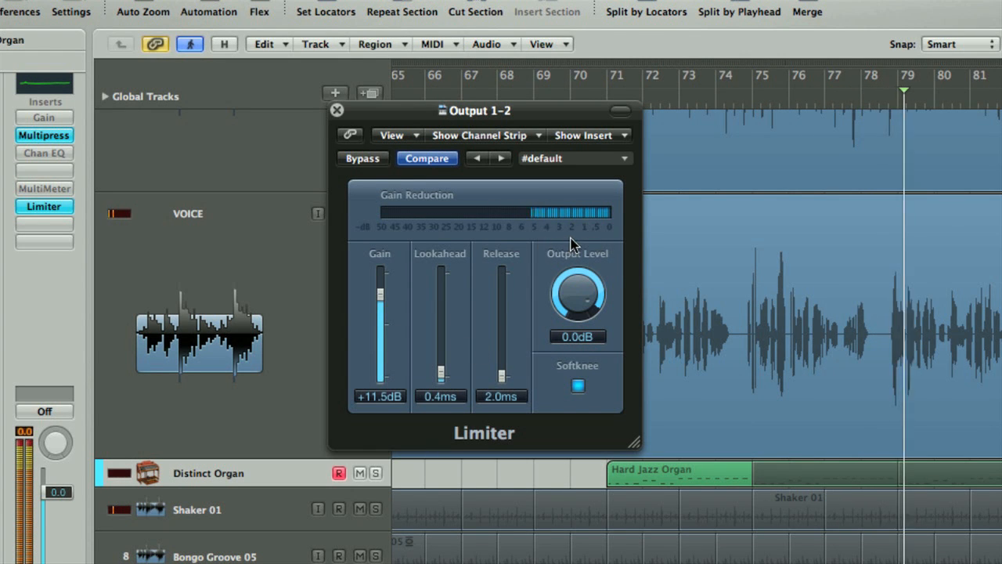
pyautogui.moveTo(532, 316)
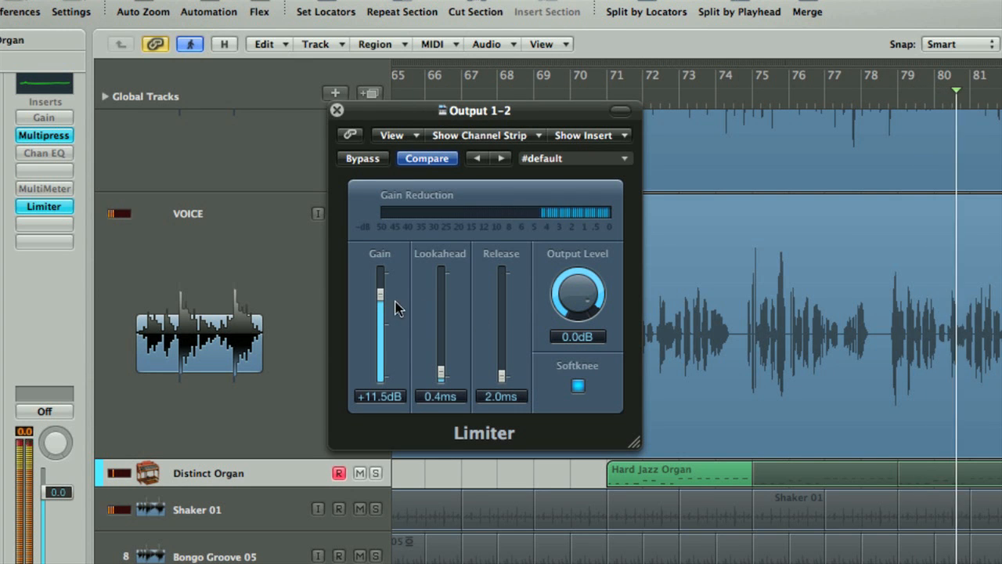
# Settle the Output 1-2 Limiter gain at +3.5 dB and close its window
pyautogui.moveTo(382, 294); pyautogui.dragTo(382, 329)
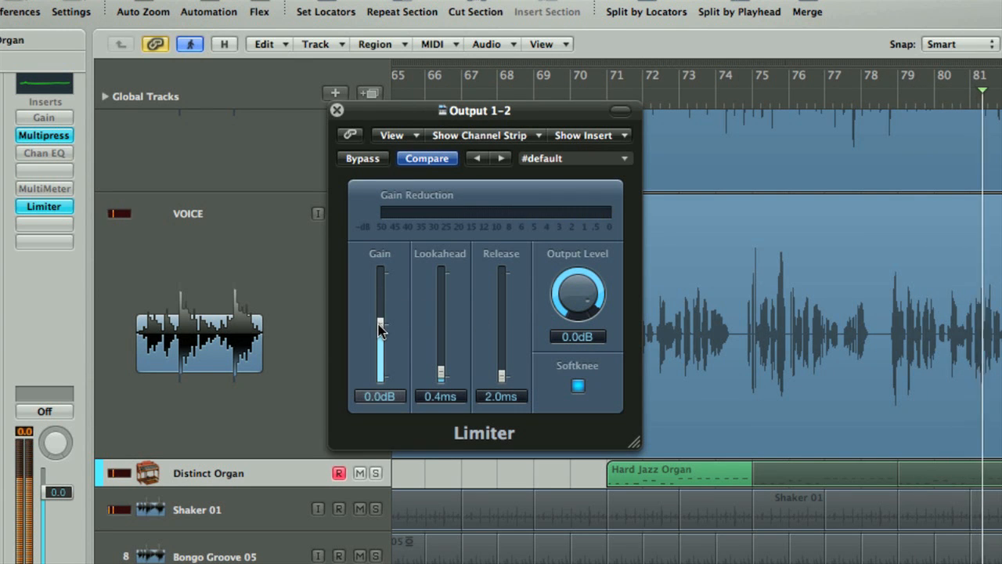
pyautogui.moveTo(378, 329); pyautogui.dragTo(379, 310)
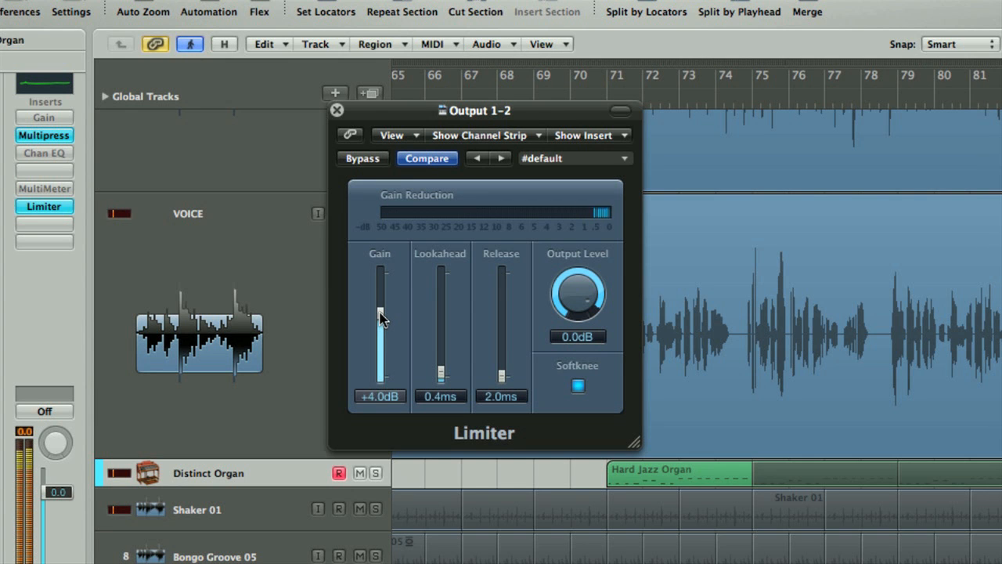
pyautogui.moveTo(379, 313); pyautogui.dragTo(379, 321)
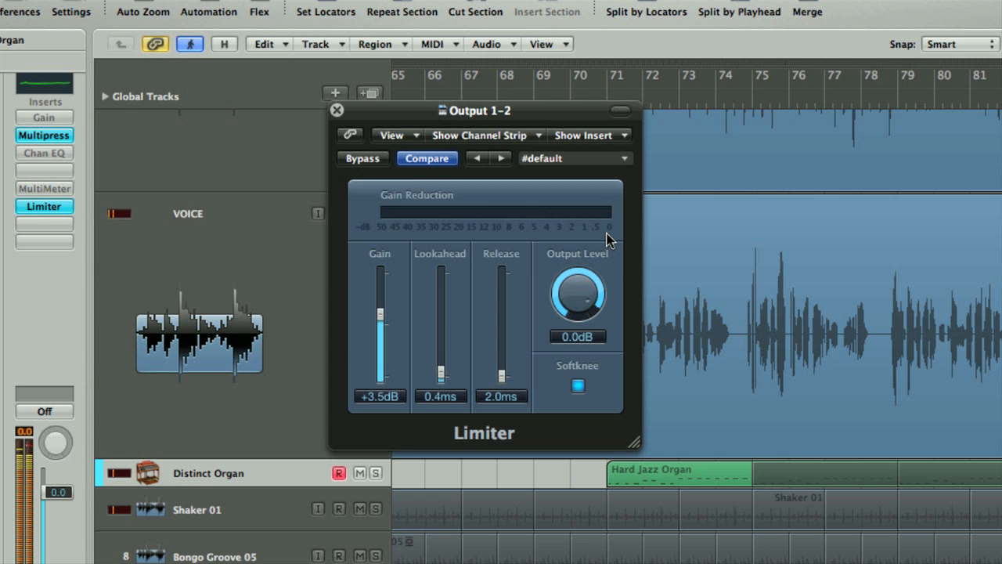
pyautogui.moveTo(536, 273)
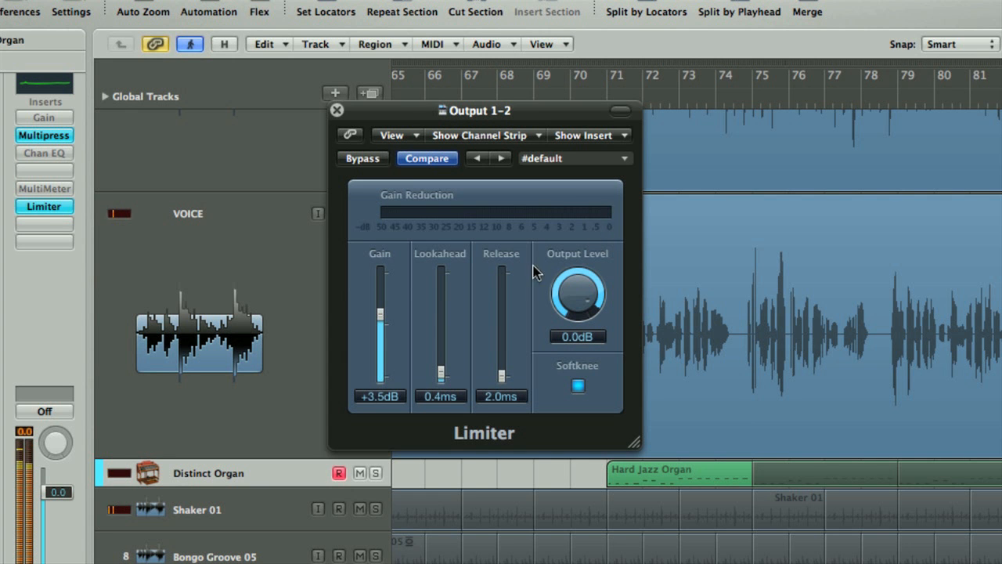
pyautogui.click(336, 109)
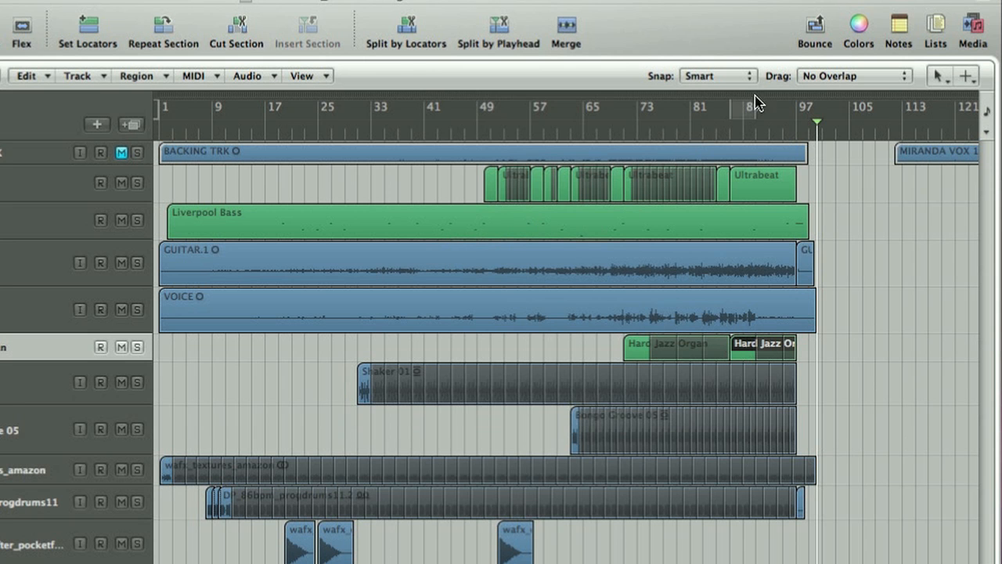
pyautogui.moveTo(814, 28)
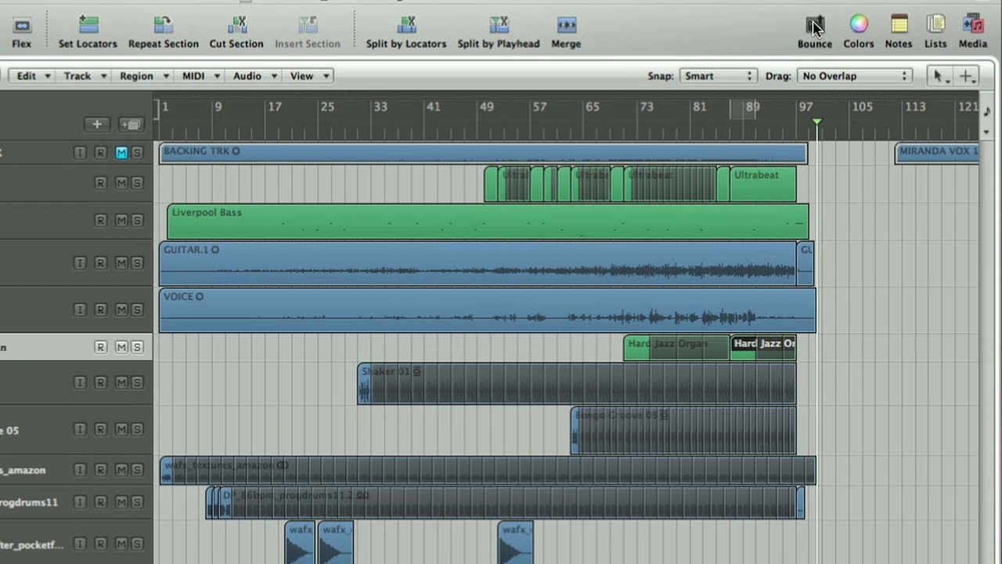
# Bring up the Bounce dialog for the Output 1-2 mix
pyautogui.click(814, 28)
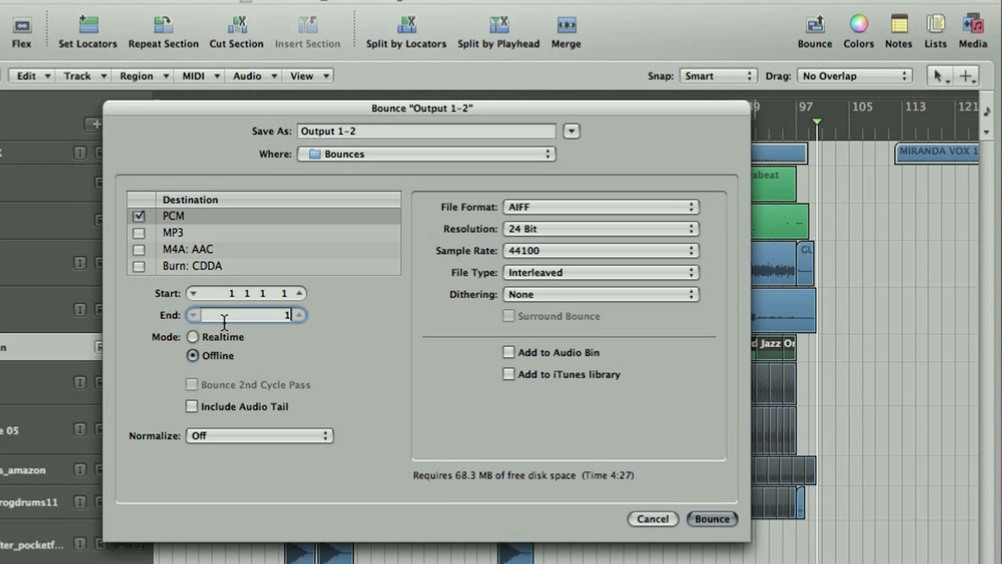
# End the bounce at bar 101, keeping AIFF format and 44100 sample rate
pyautogui.write('101 1 1 1')
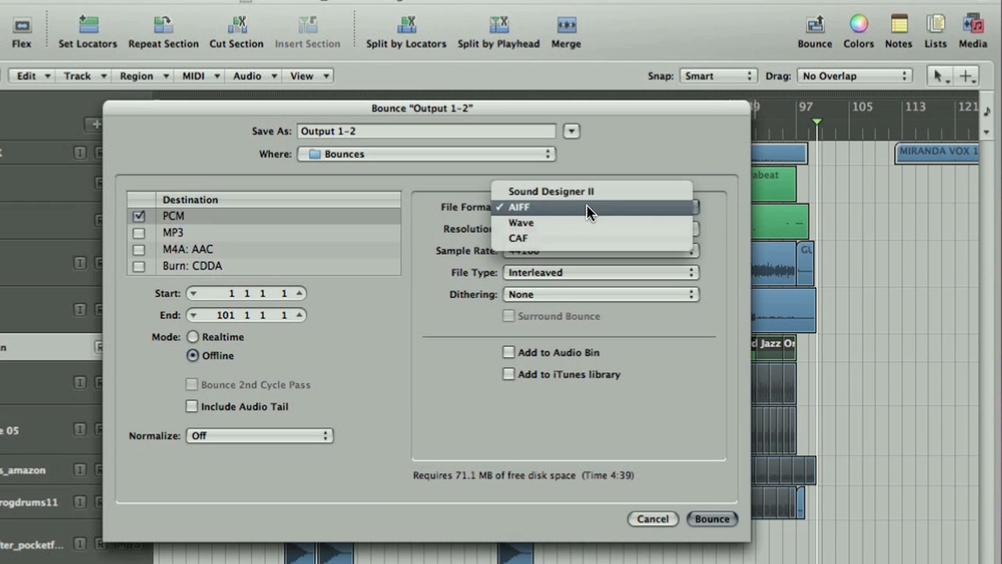
pyautogui.moveTo(676, 210)
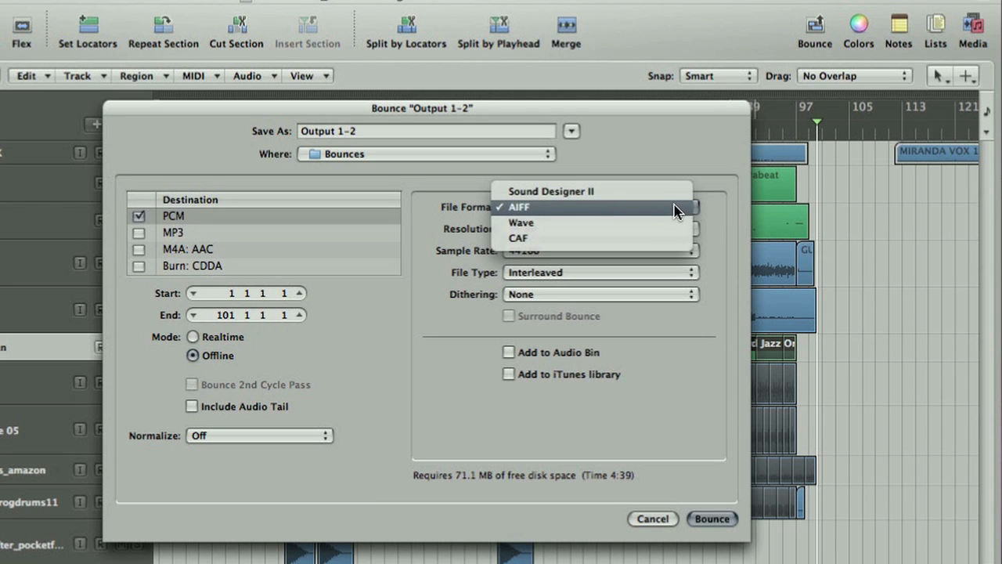
pyautogui.moveTo(676, 238)
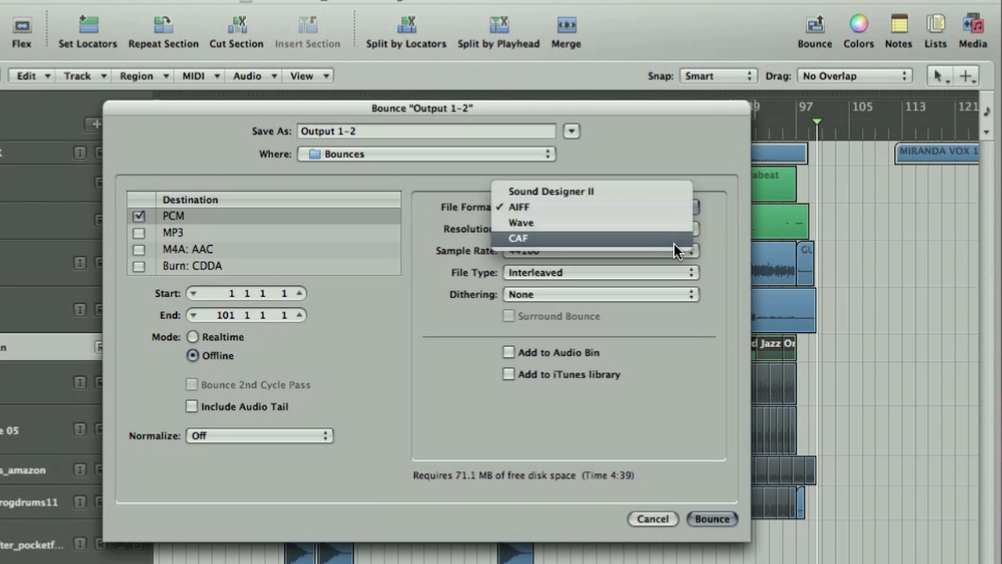
pyautogui.click(520, 207)
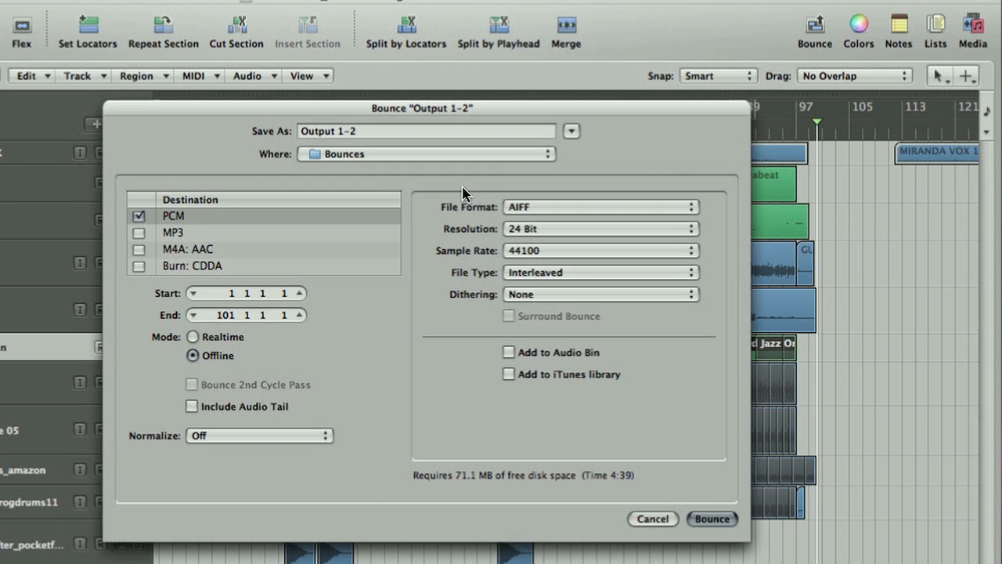
pyautogui.moveTo(686, 235)
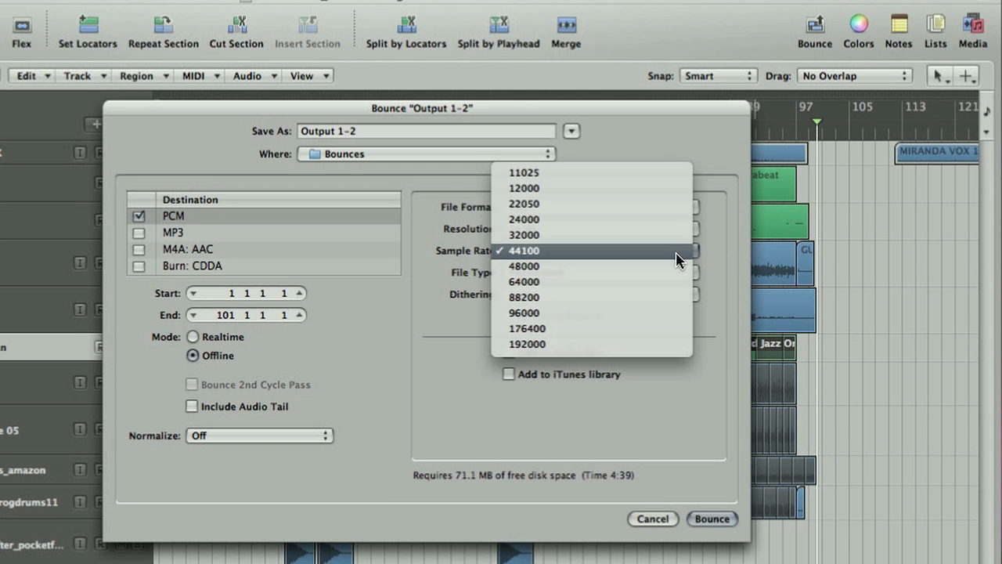
pyautogui.click(523, 250)
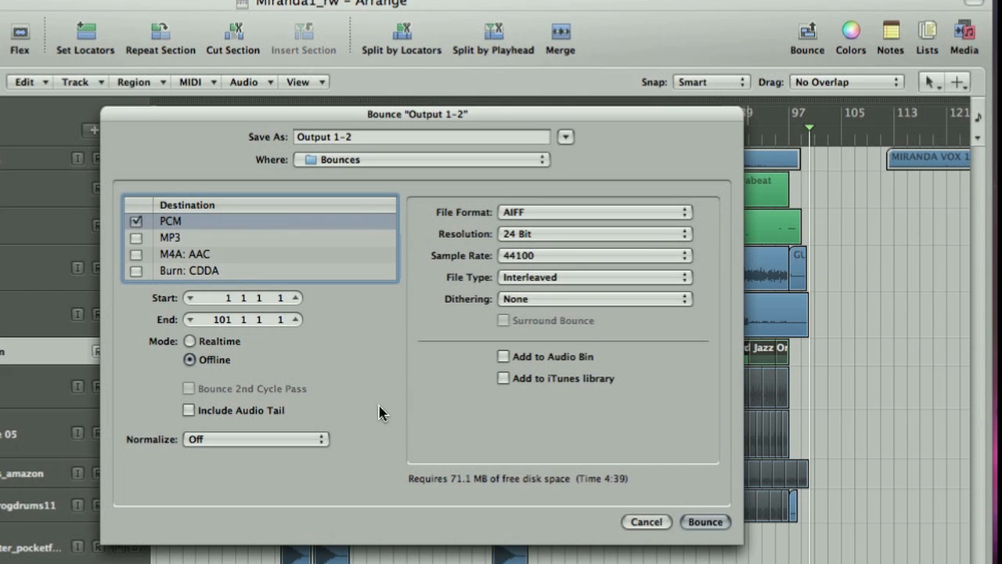
# Leave normalization off and name the bounce file 'Feeling Alive'
pyautogui.click(254, 439)
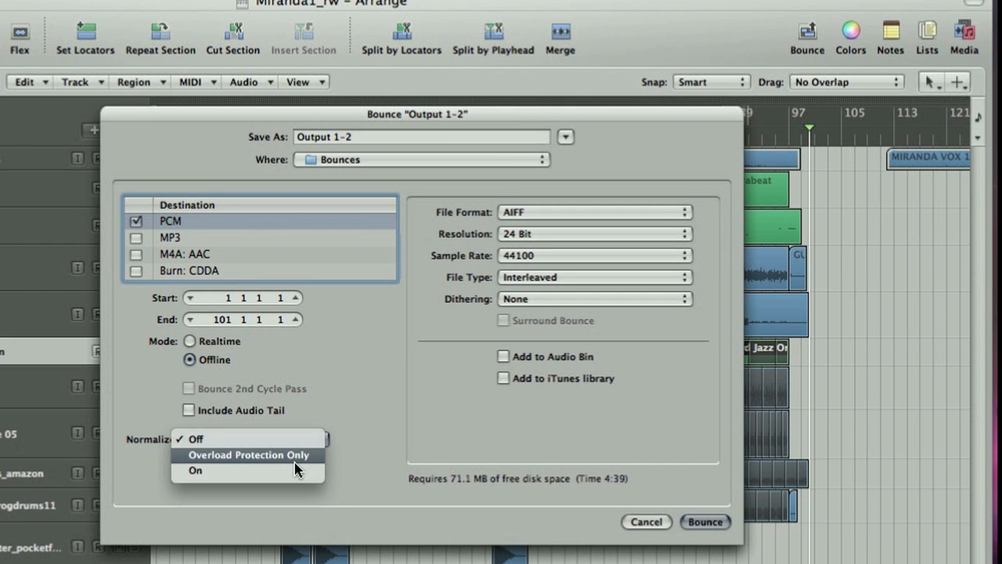
pyautogui.moveTo(360, 413)
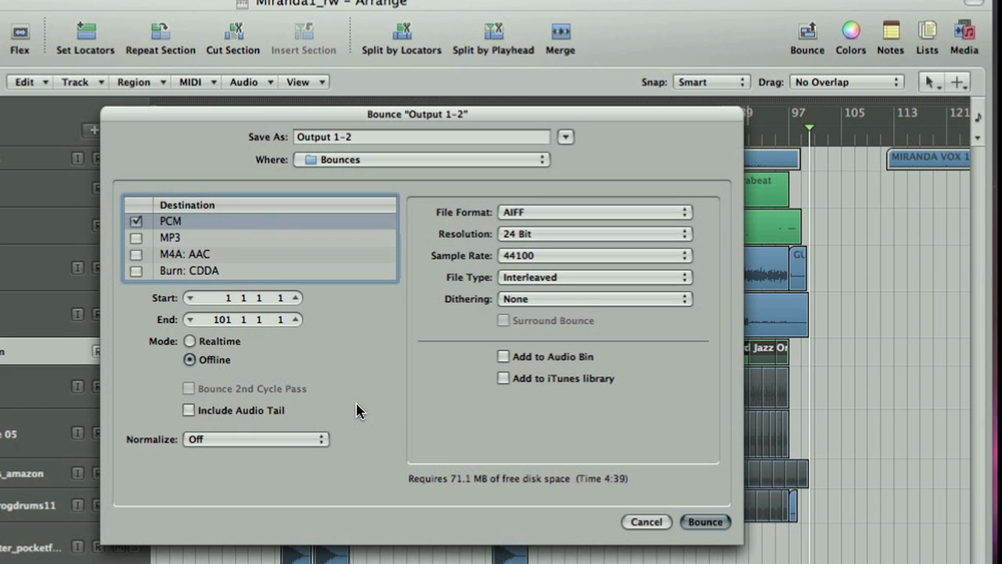
pyautogui.click(419, 137)
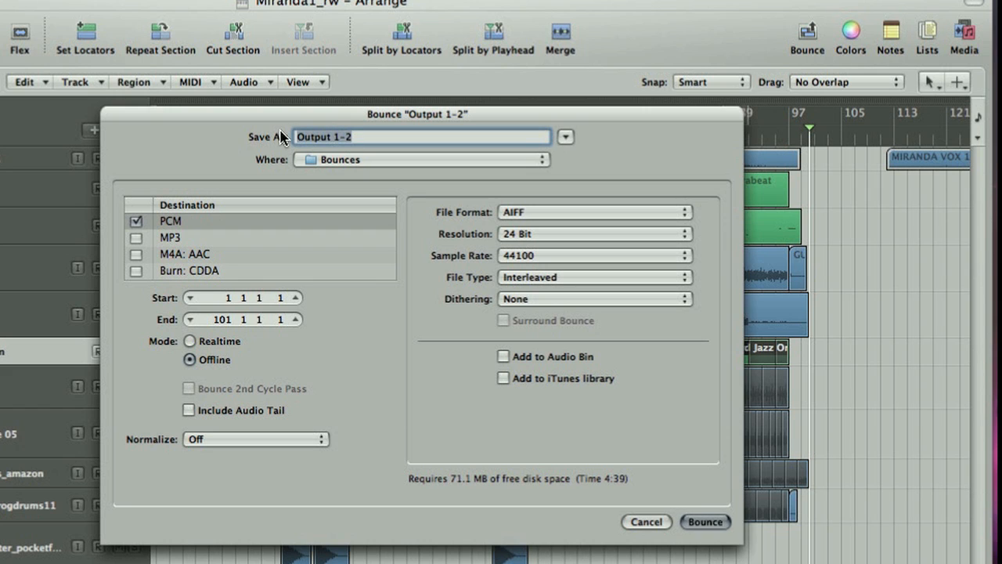
pyautogui.write('Feeling')
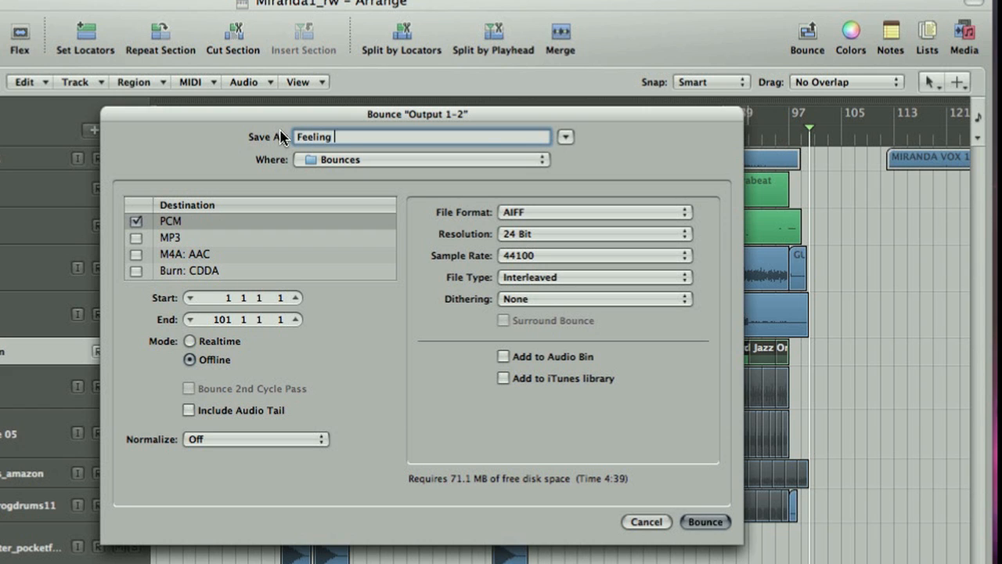
pyautogui.write('Alive')
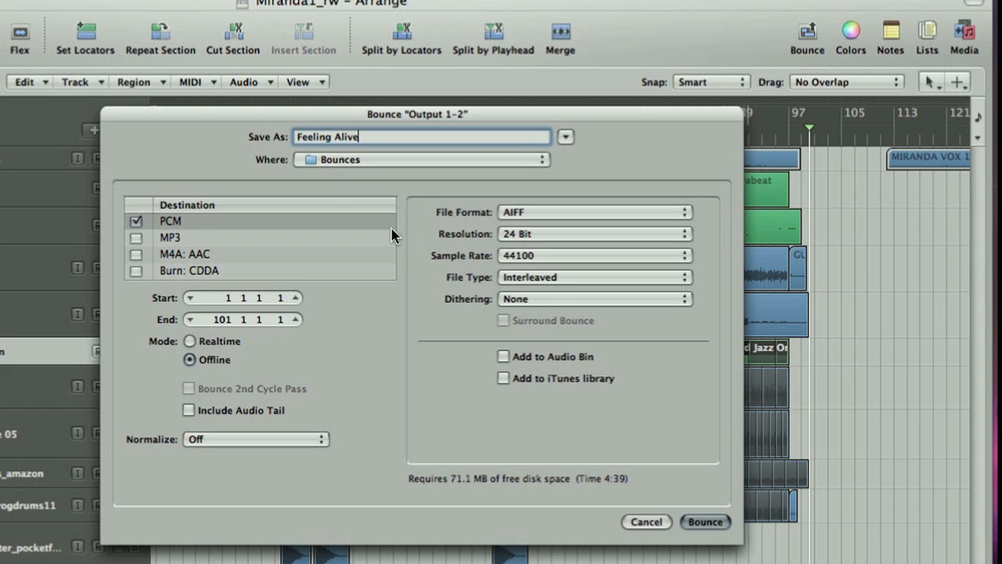